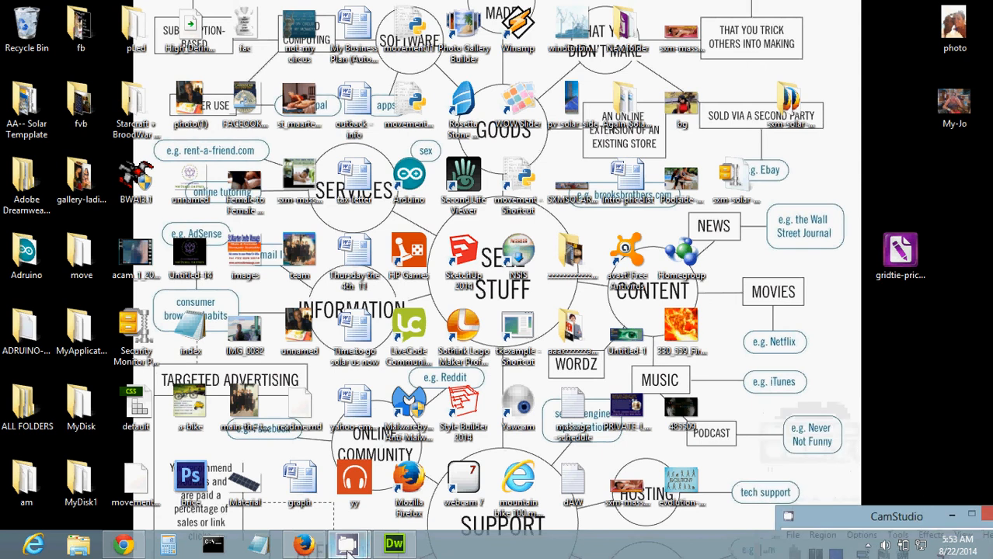
# Bring Dreamweaver forward and scroll through the Frenh-Hotels2.xml hotel entries.
pyautogui.click(393, 543)
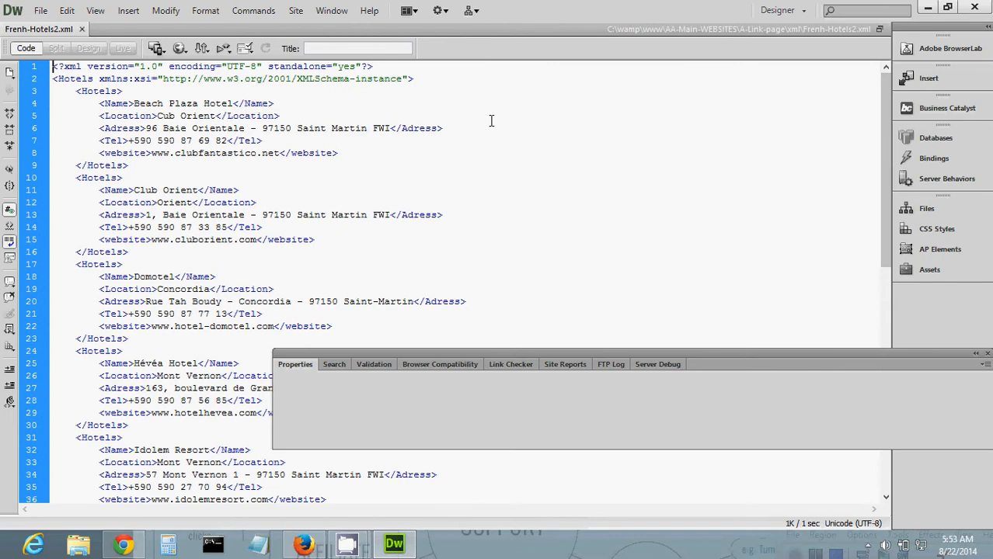
pyautogui.moveTo(742, 365)
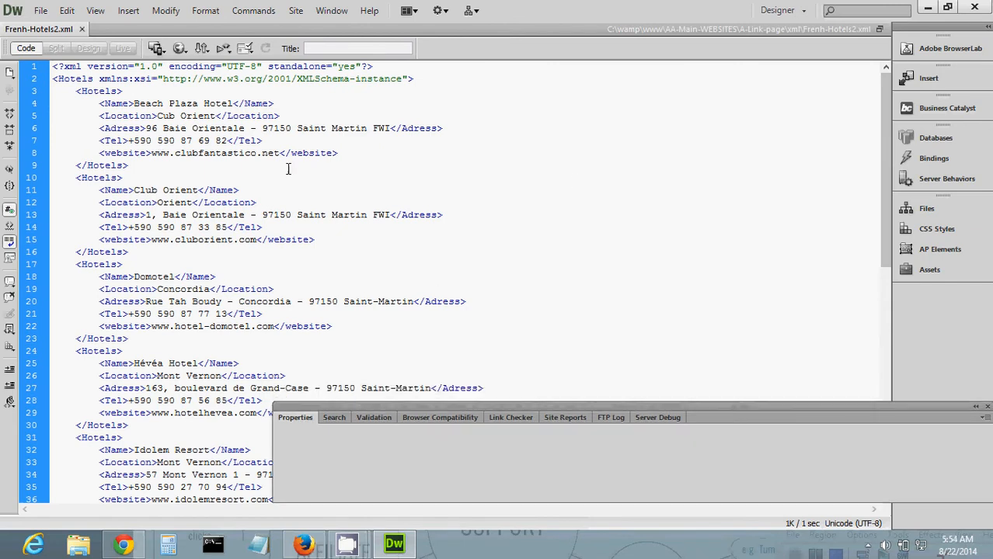
pyautogui.scroll(-3)
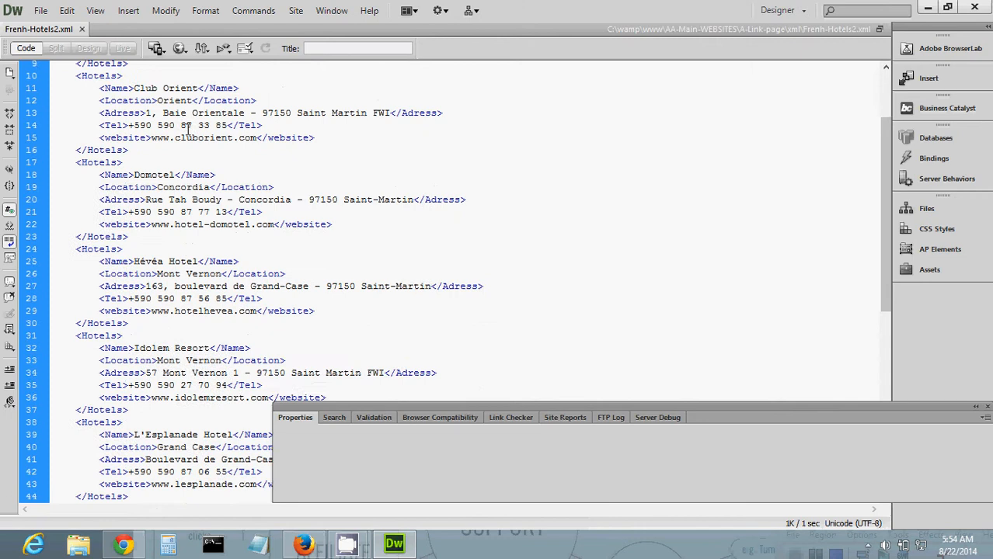
pyautogui.scroll(3)
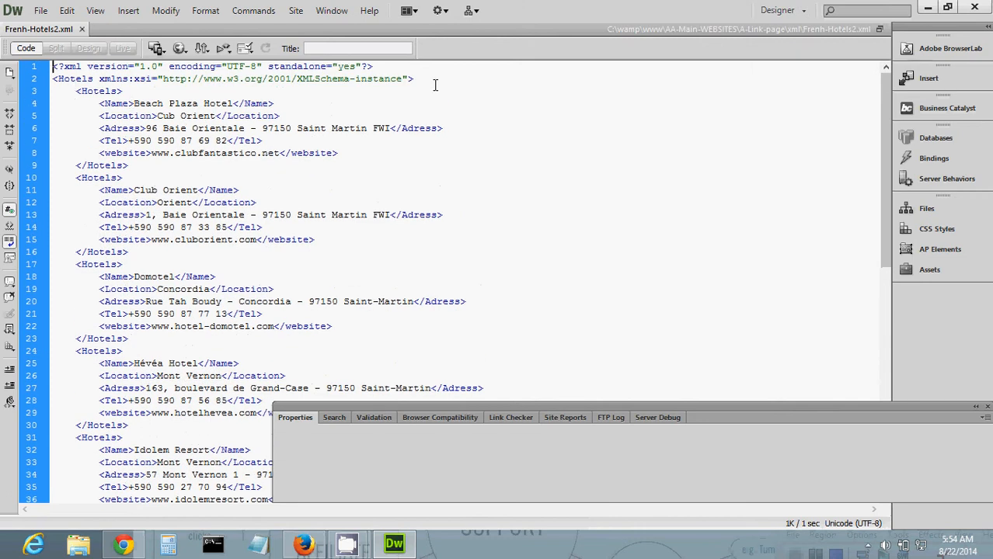
pyautogui.click(416, 79)
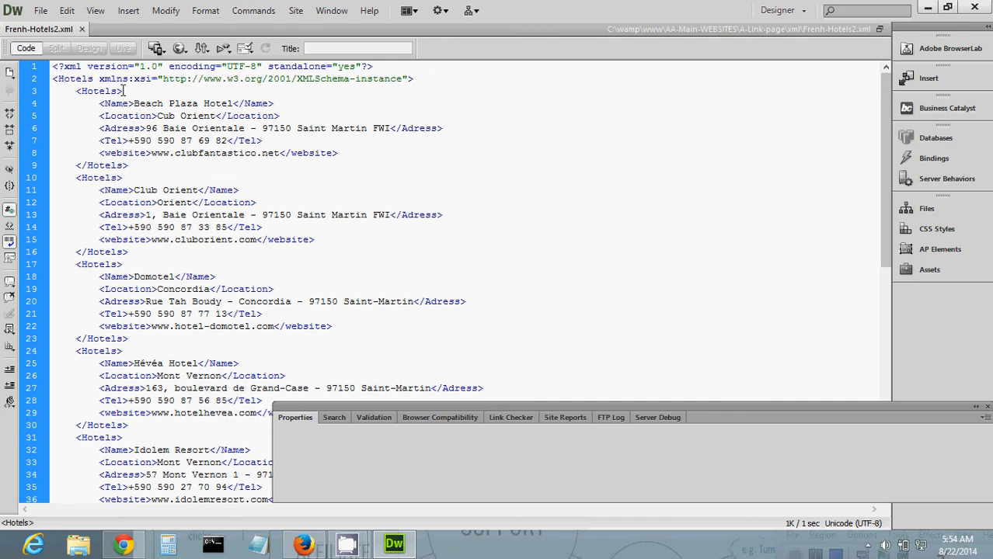
pyautogui.scroll(-3)
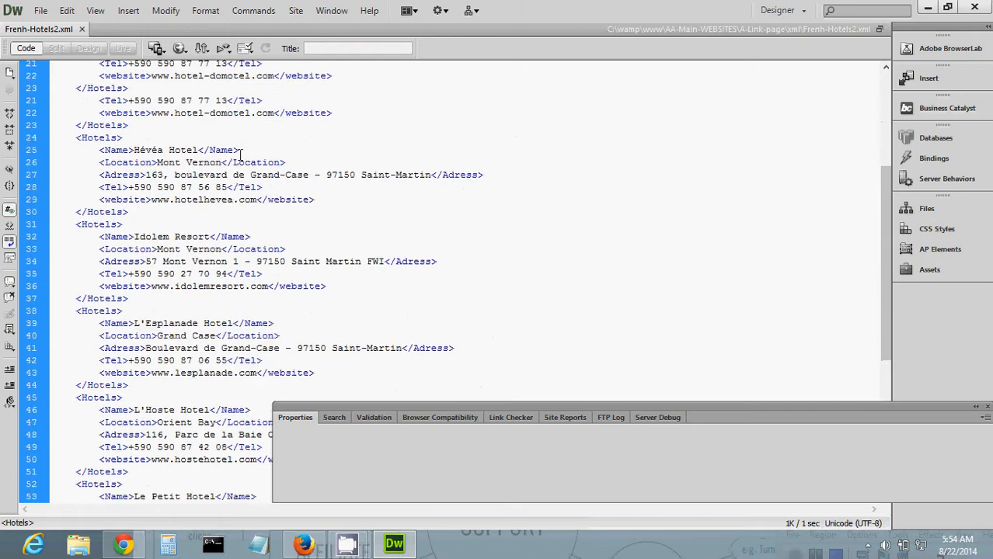
pyautogui.scroll(3)
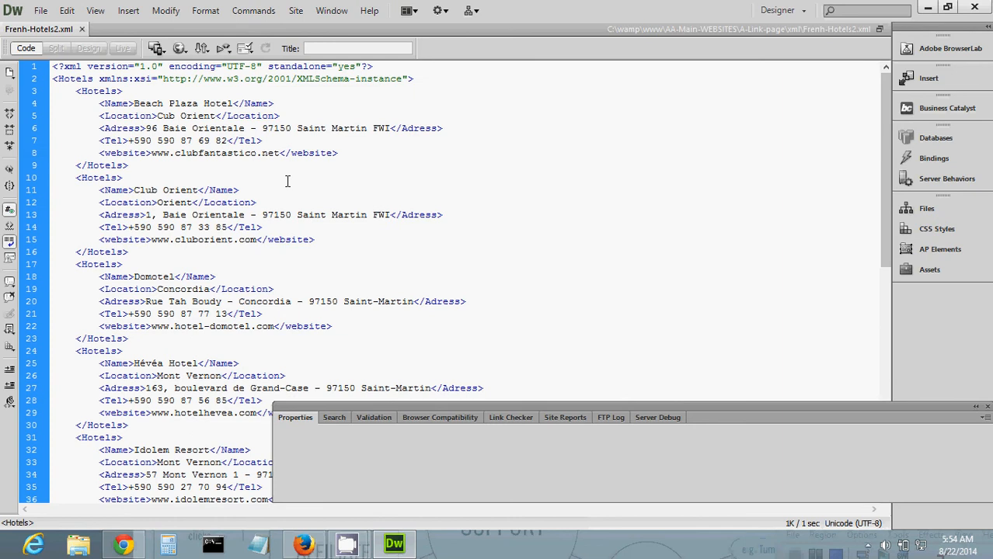
pyautogui.click(40, 10)
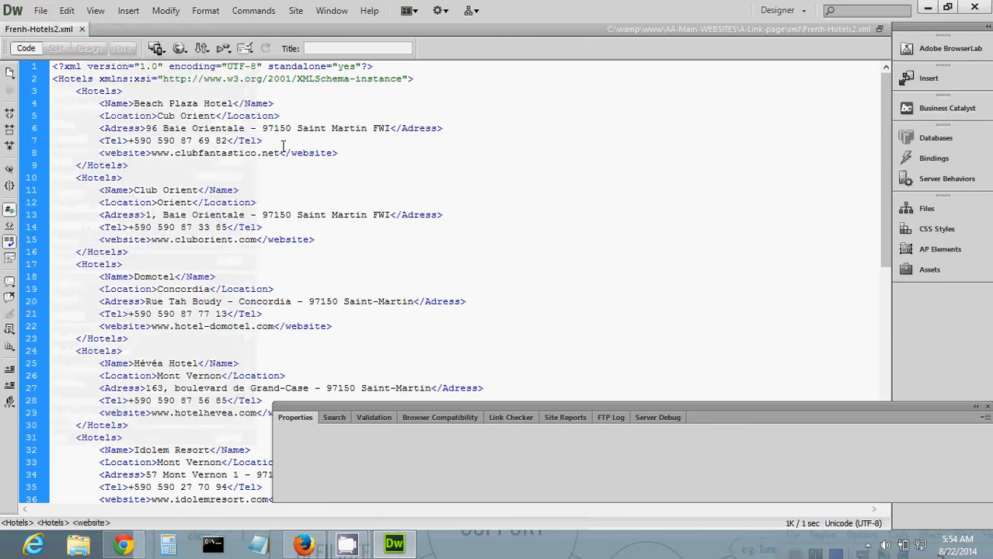
pyautogui.click(40, 10)
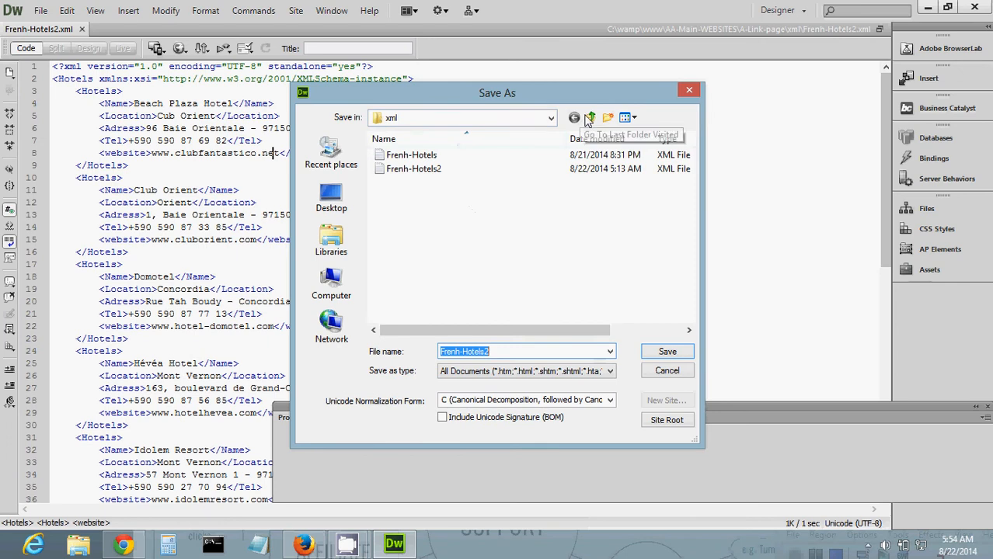
# Save the XML as Frenh-Hotels in the xml folder, declining to overwrite the existing file.
pyautogui.click(591, 117)
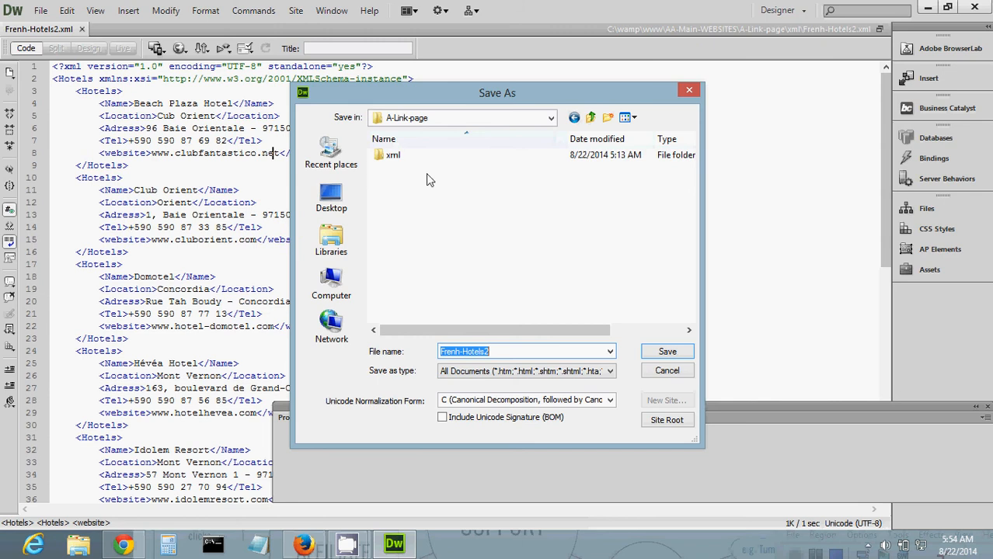
pyautogui.doubleClick(393, 154)
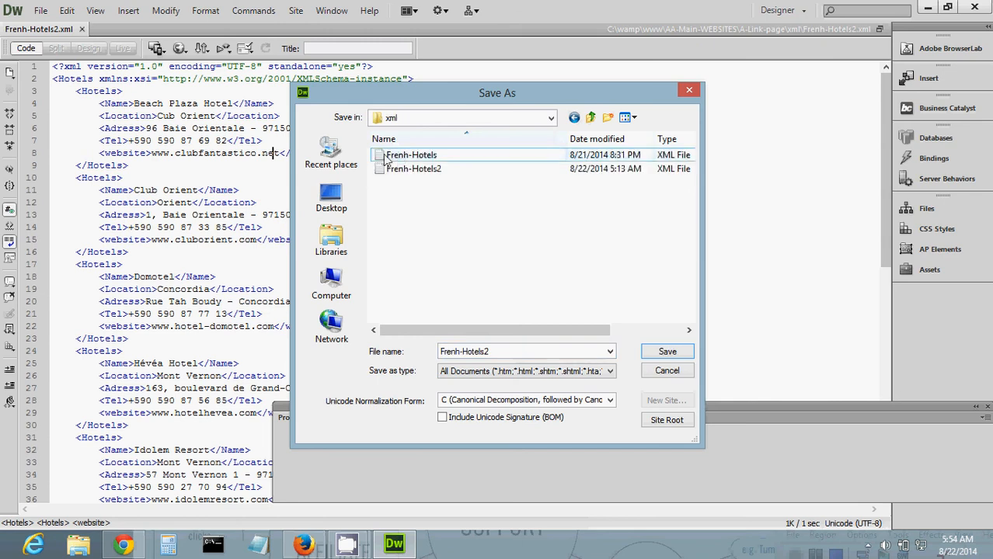
pyautogui.click(411, 154)
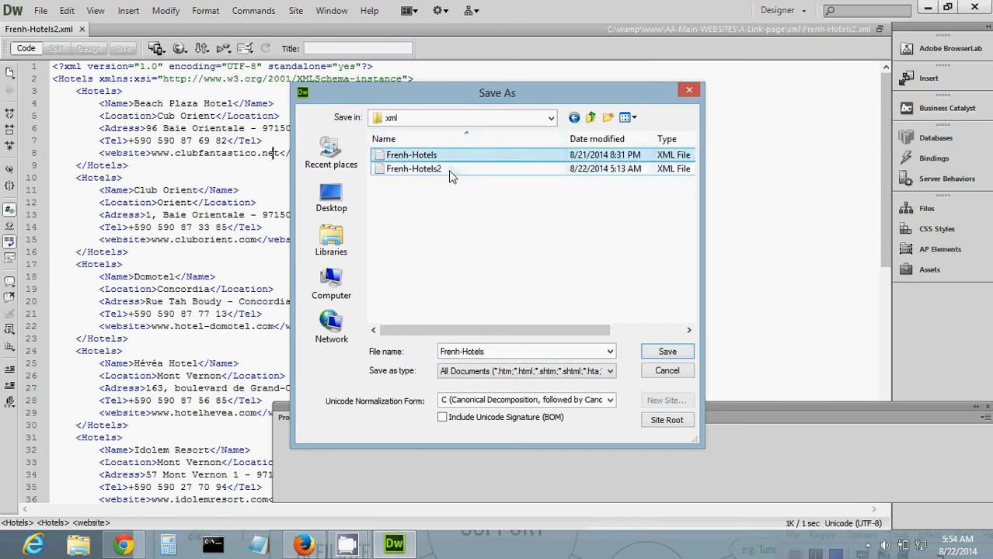
pyautogui.click(666, 351)
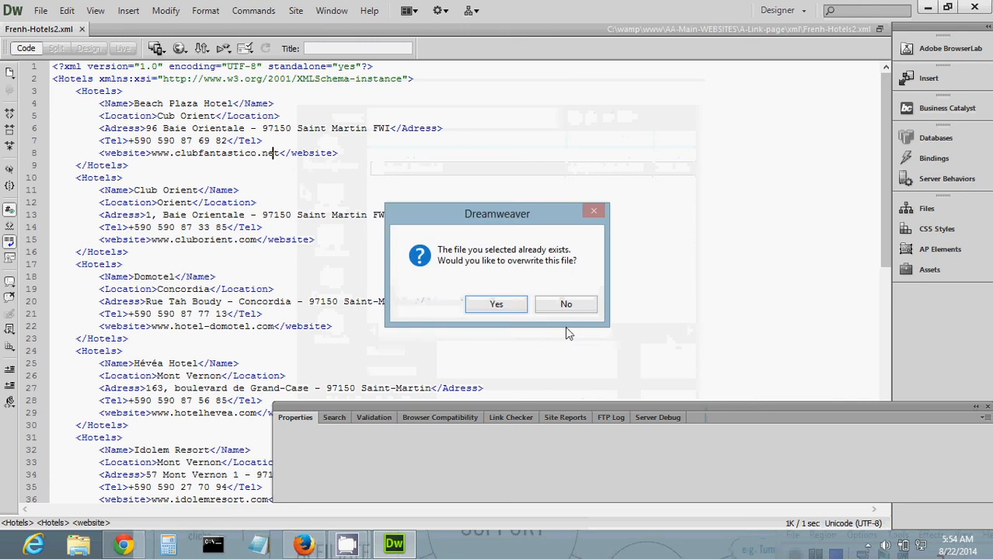
pyautogui.click(496, 304)
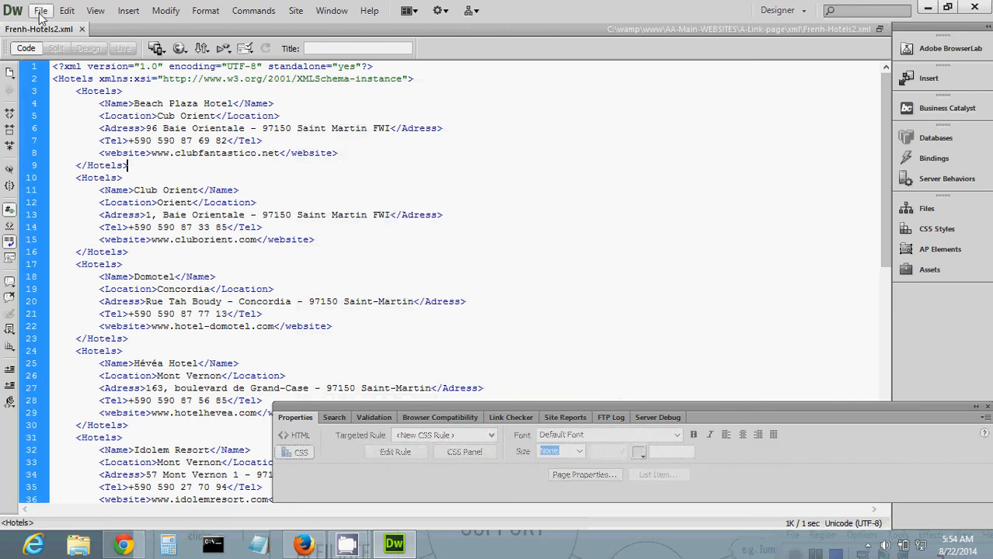
# Create a blank HTML page from the New Document dialog and view it in Design view.
pyautogui.click(40, 10)
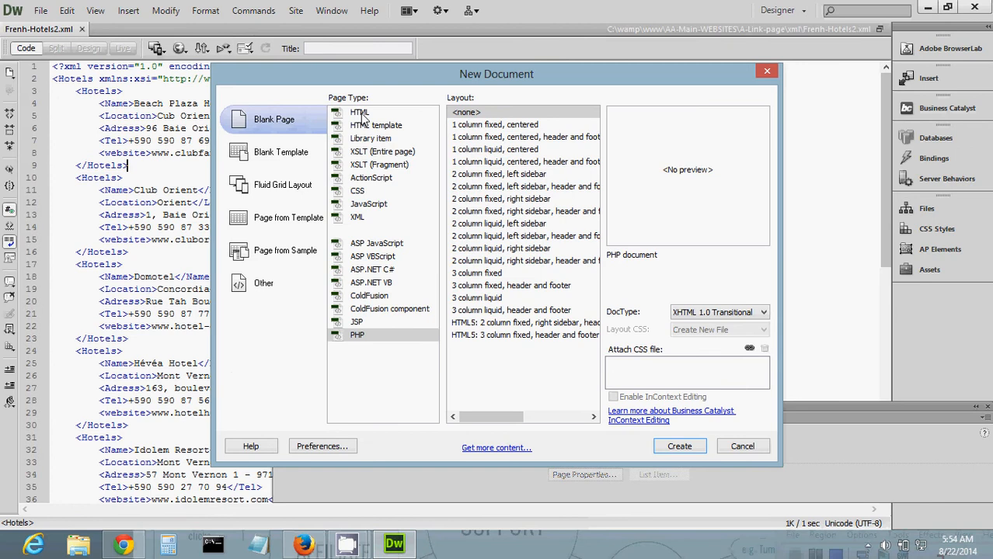
pyautogui.click(360, 111)
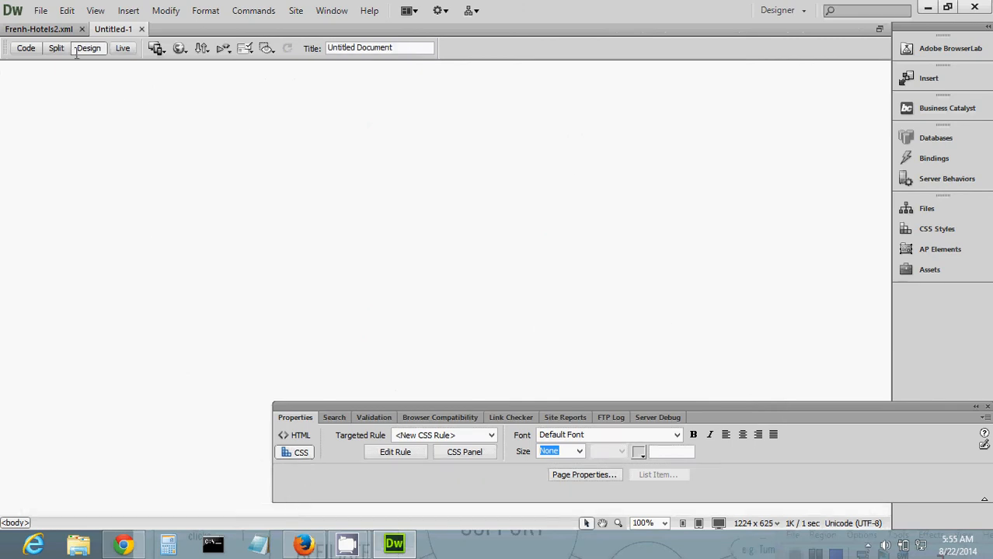
pyautogui.click(41, 10)
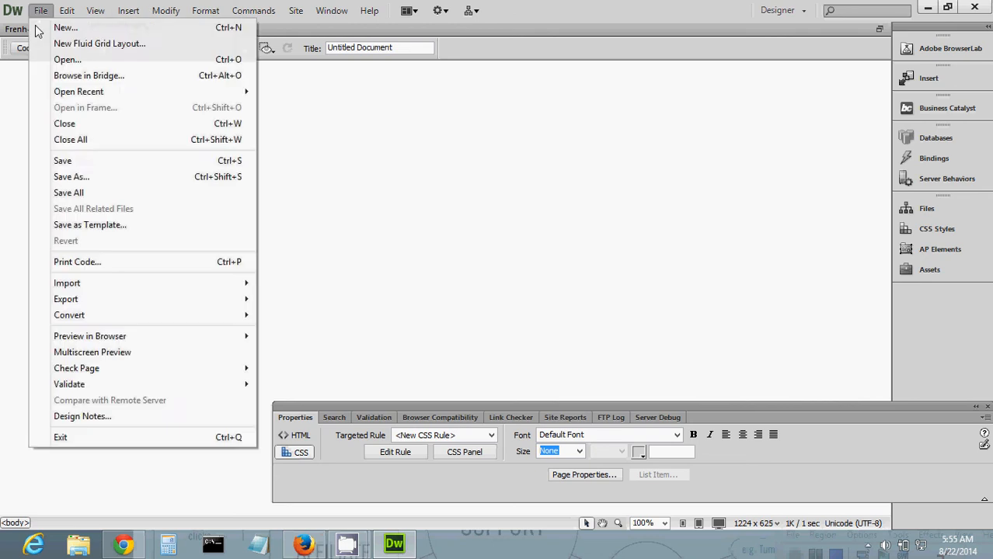
# Save the blank Untitled-1 page as Test.html one level up in A-Link-page.
pyautogui.click(71, 177)
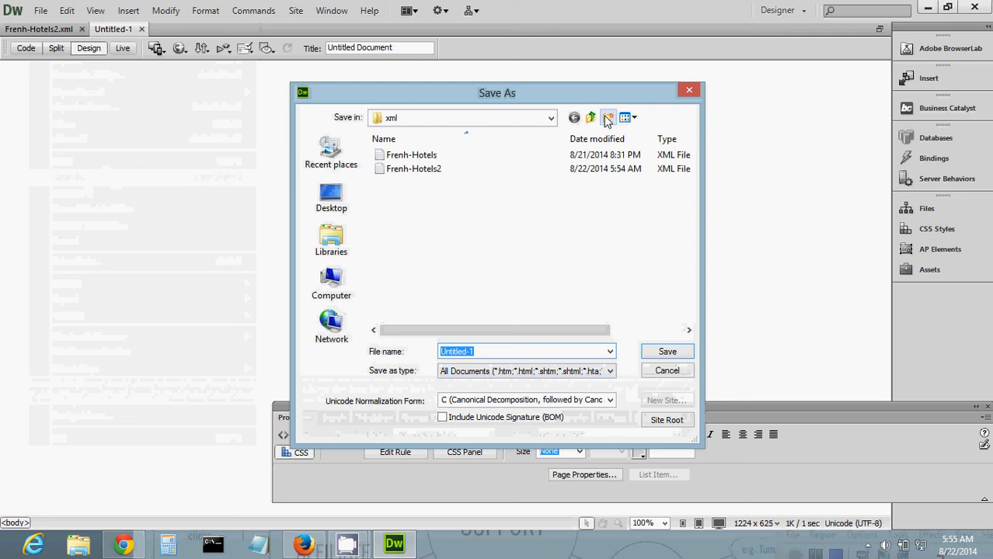
pyautogui.click(590, 117)
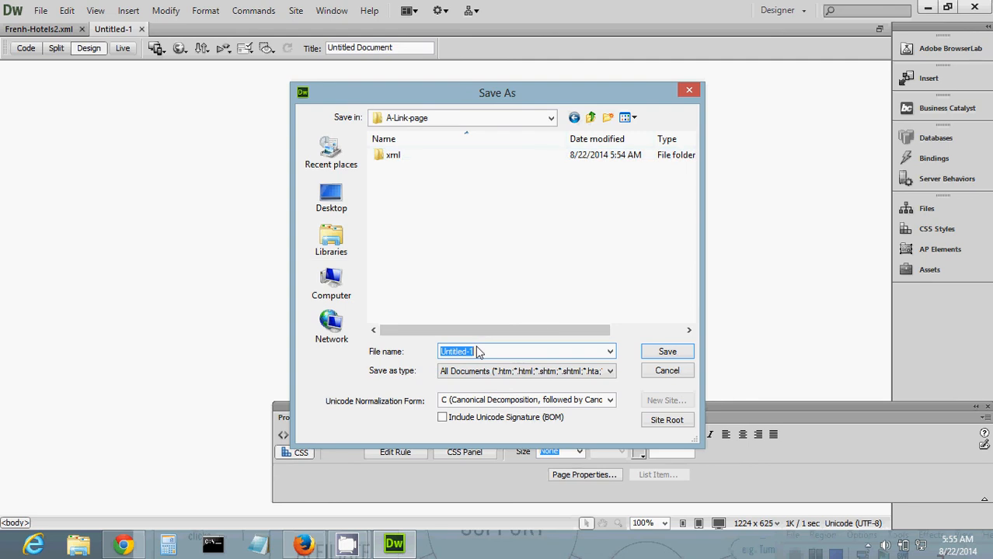
pyautogui.write('Te')
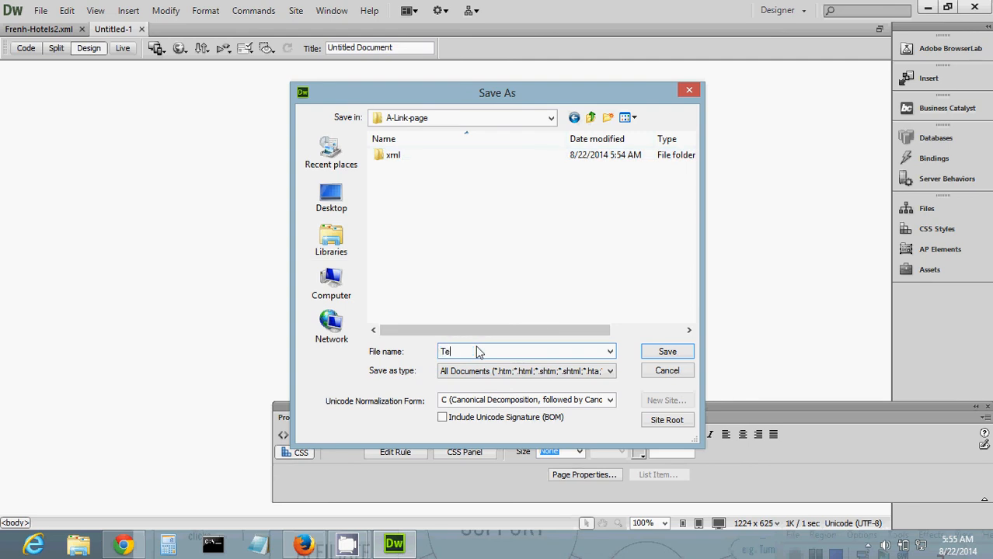
pyautogui.write('st.ktl')
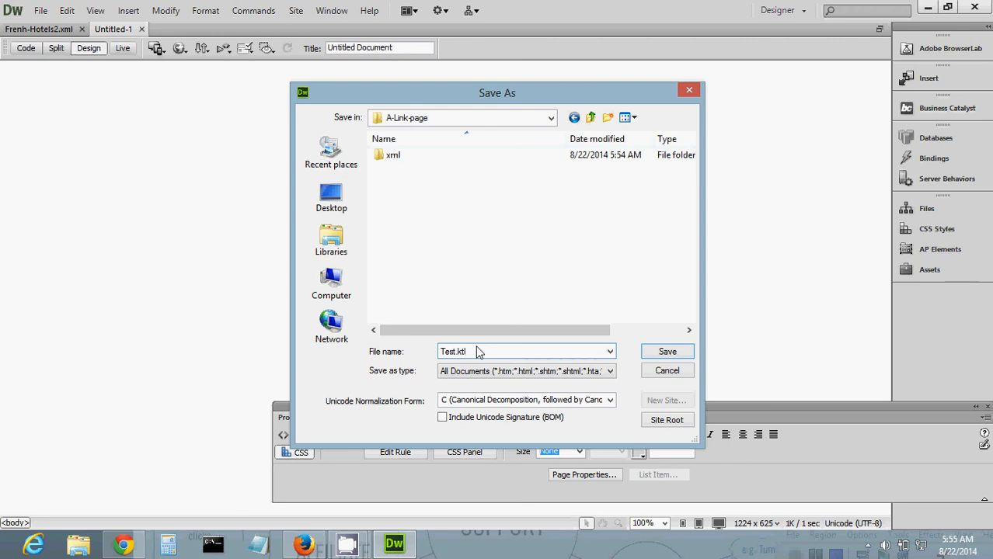
pyautogui.press('BackSpace')
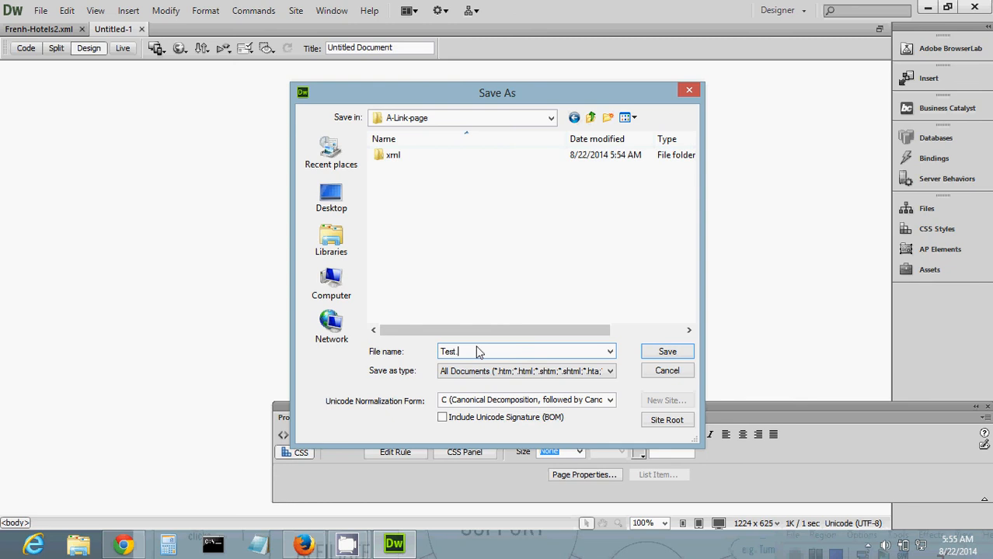
pyautogui.write('html')
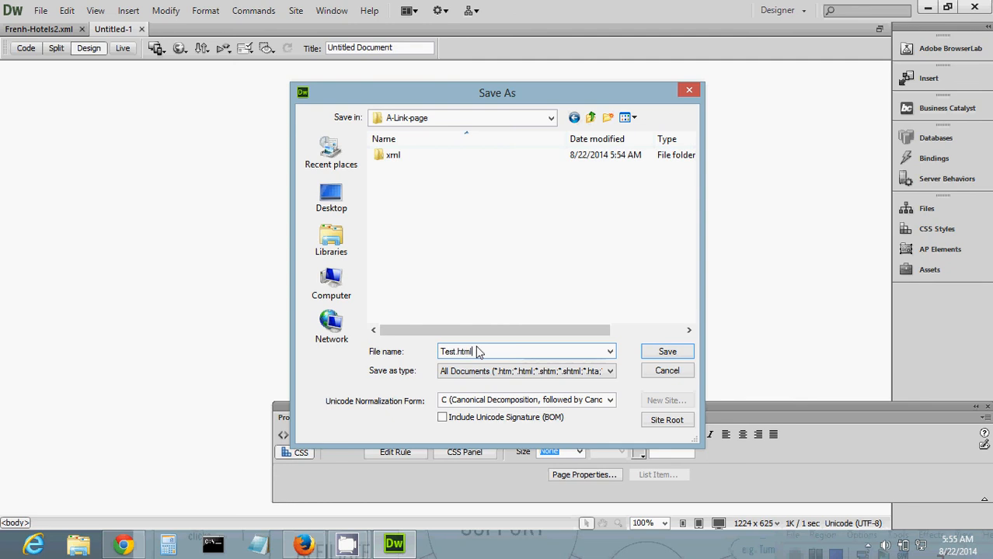
pyautogui.click(667, 351)
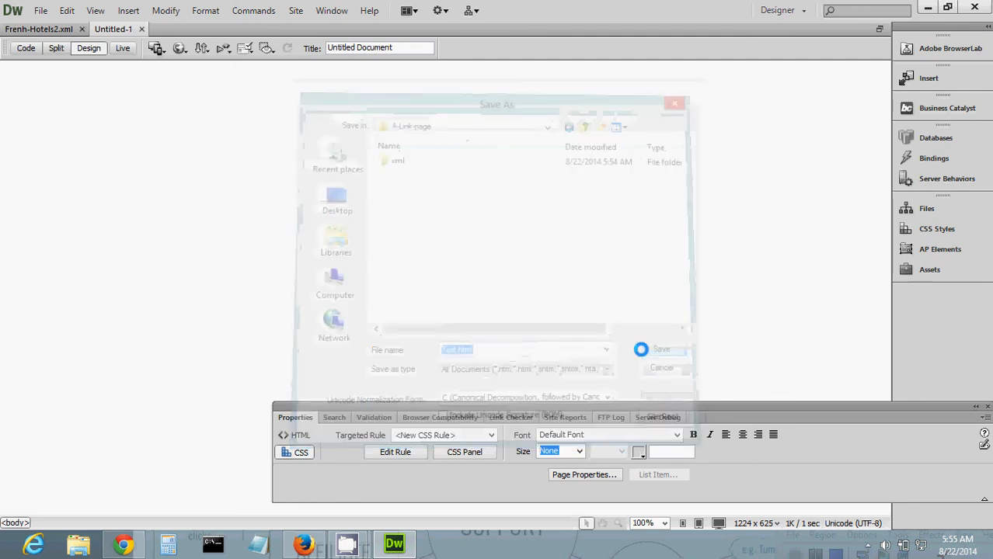
pyautogui.click(661, 349)
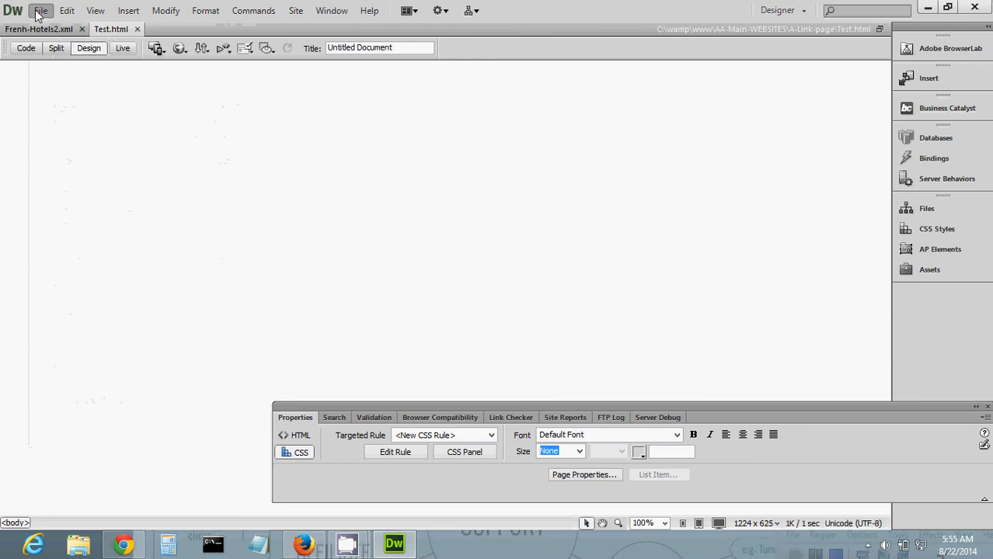
pyautogui.click(40, 10)
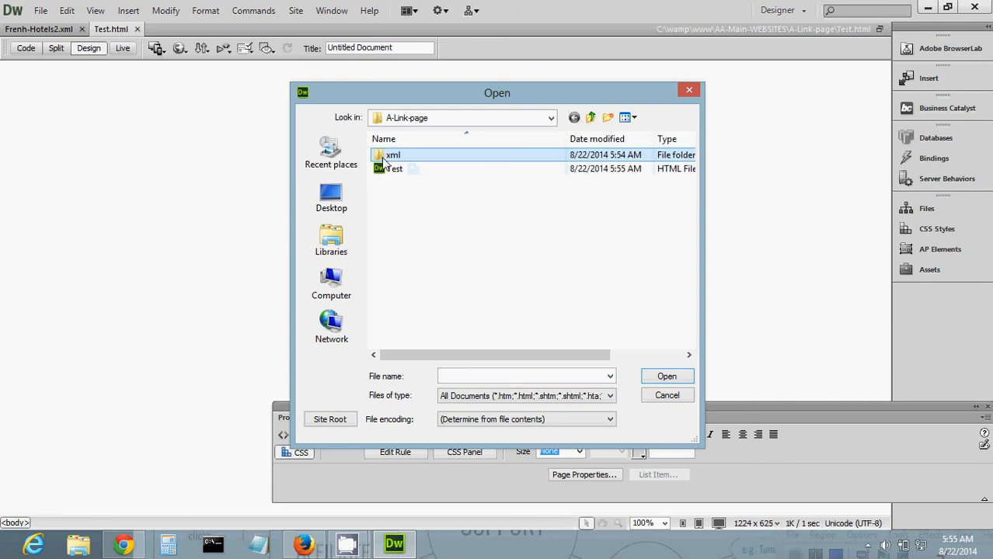
pyautogui.doubleClick(393, 155)
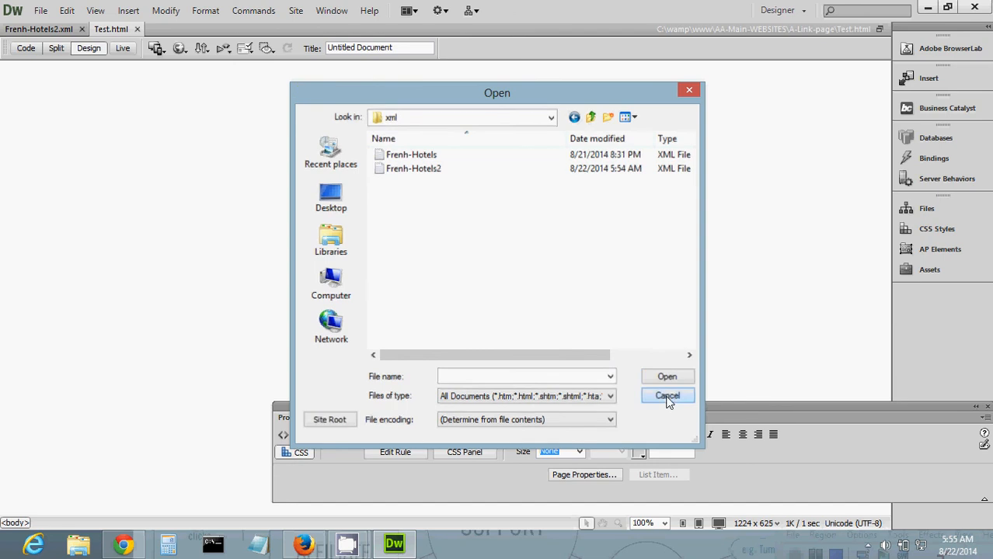
pyautogui.click(666, 396)
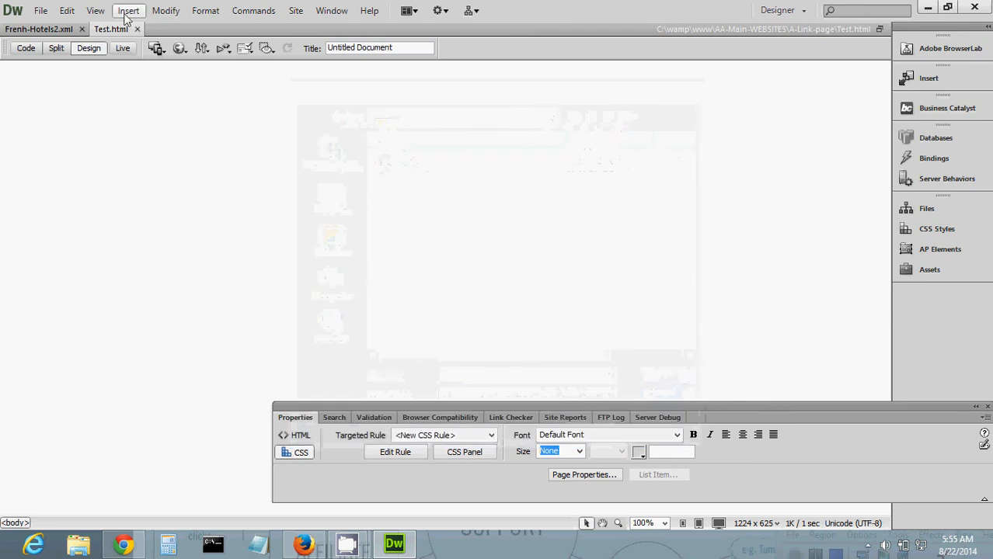
# Browse the Insert menu, then open Save As for Test.html with XML Files type.
pyautogui.click(128, 10)
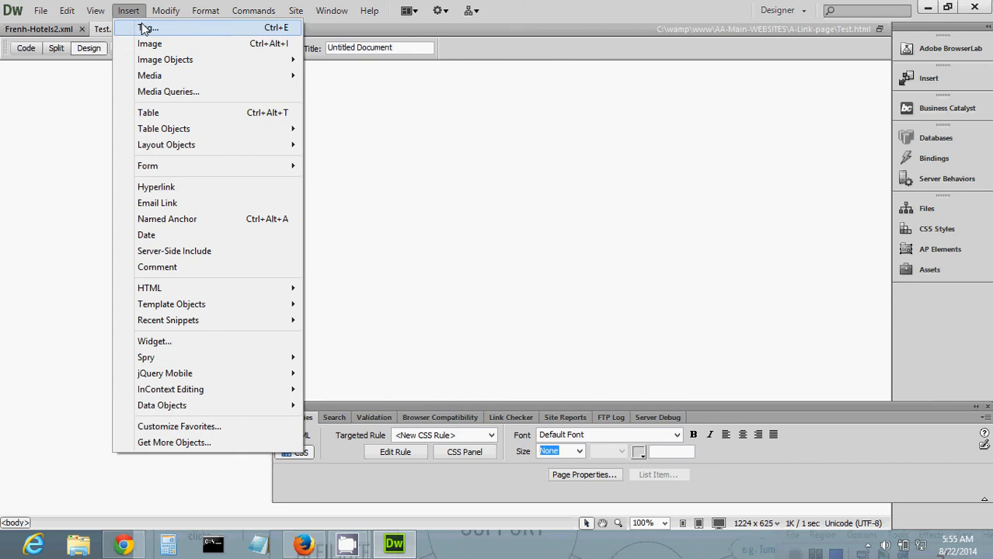
pyautogui.moveTo(165, 60)
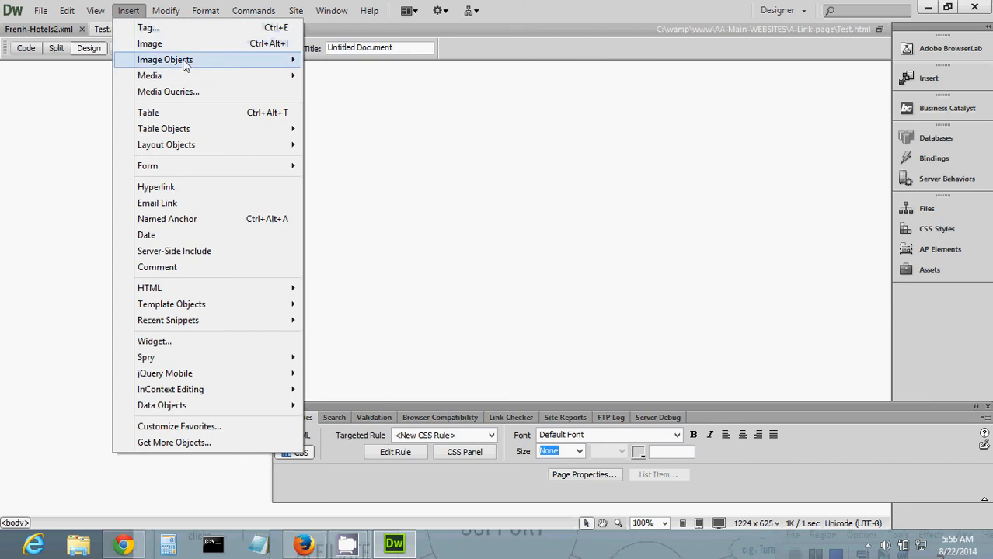
pyautogui.click(40, 10)
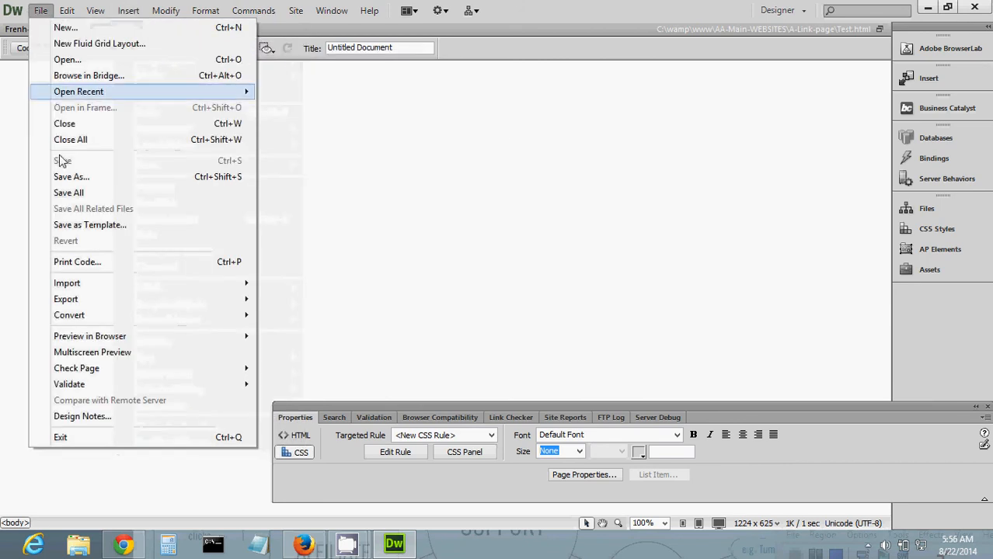
pyautogui.click(71, 176)
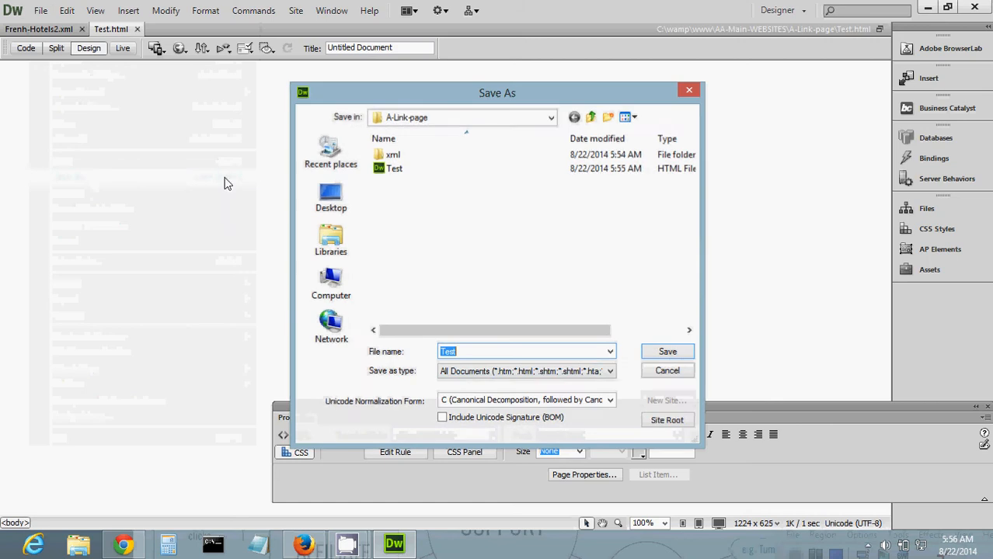
pyautogui.click(610, 370)
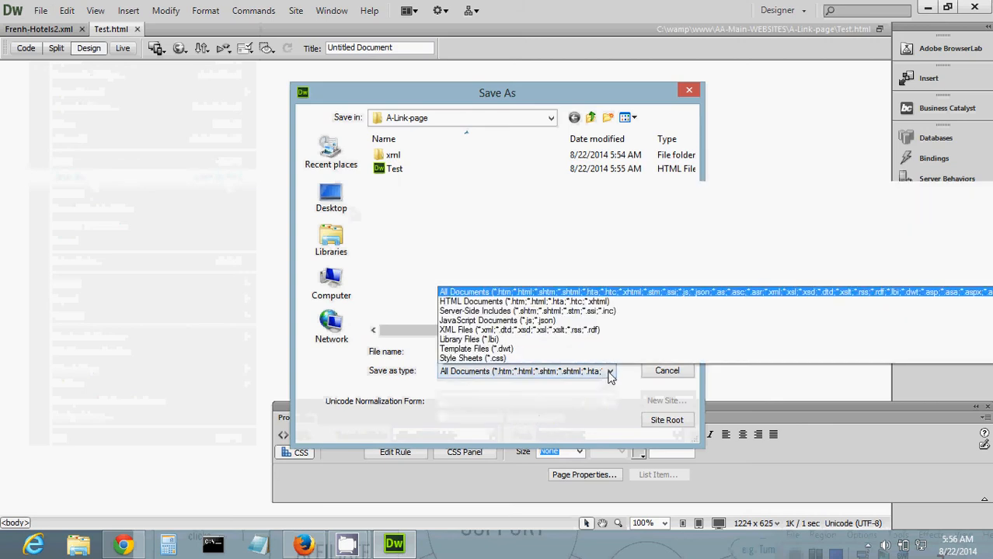
pyautogui.click(611, 371)
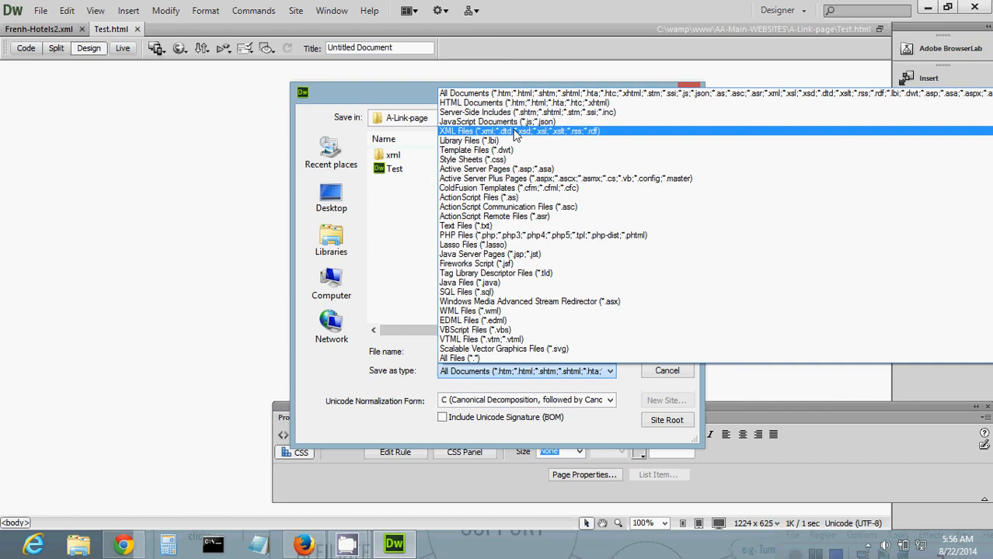
pyautogui.click(527, 371)
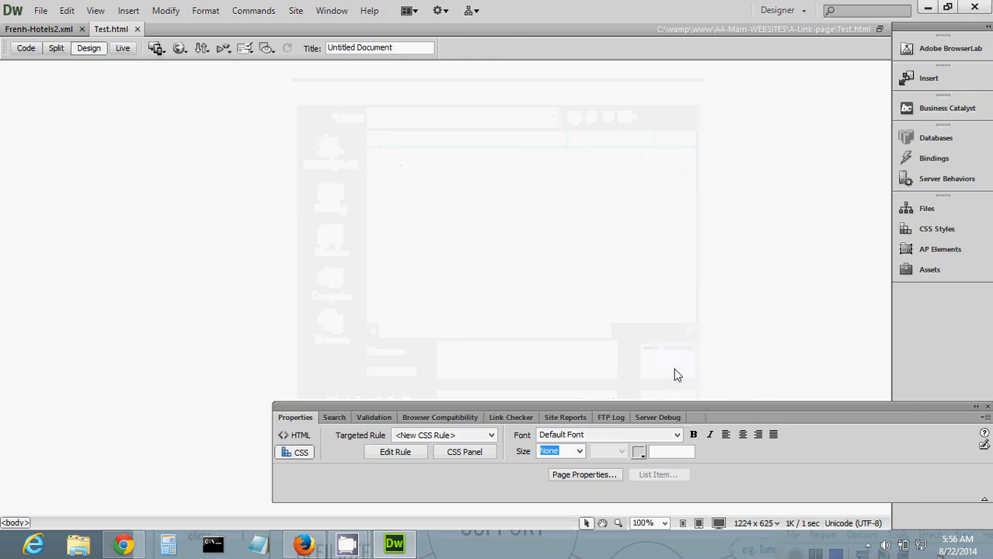
pyautogui.moveTo(165, 10)
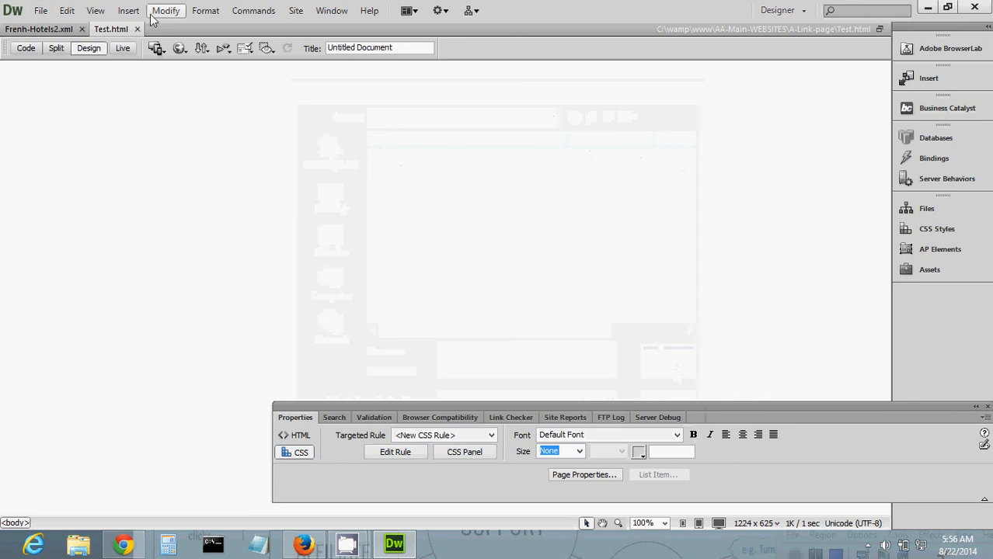
# Open the Insert menu over the blank Test.html page.
pyautogui.click(128, 10)
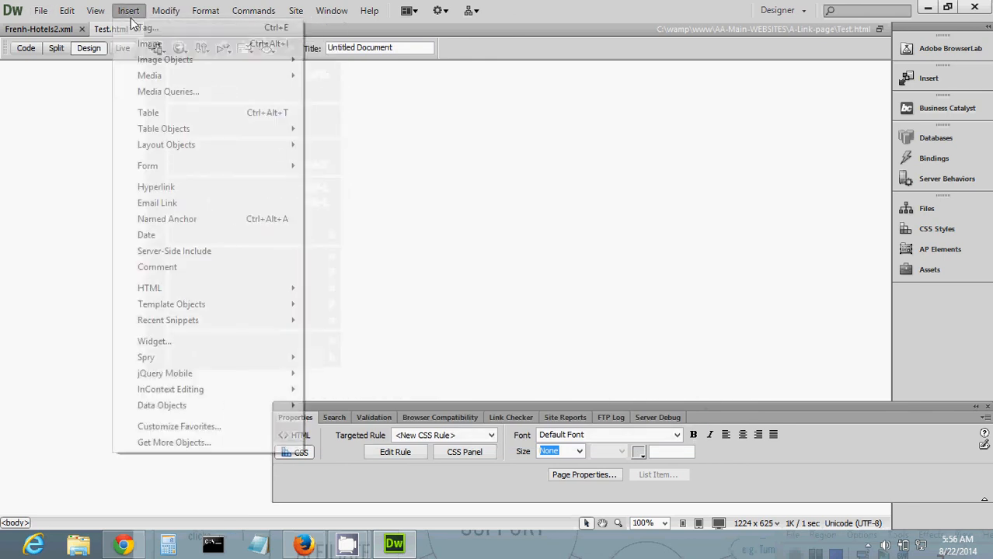
pyautogui.moveTo(146, 358)
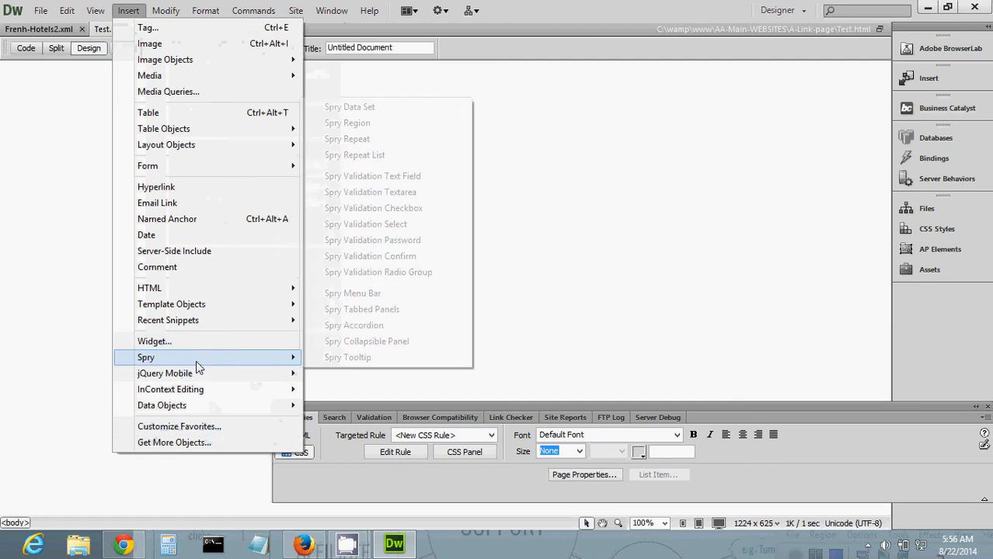
pyautogui.moveTo(392, 113)
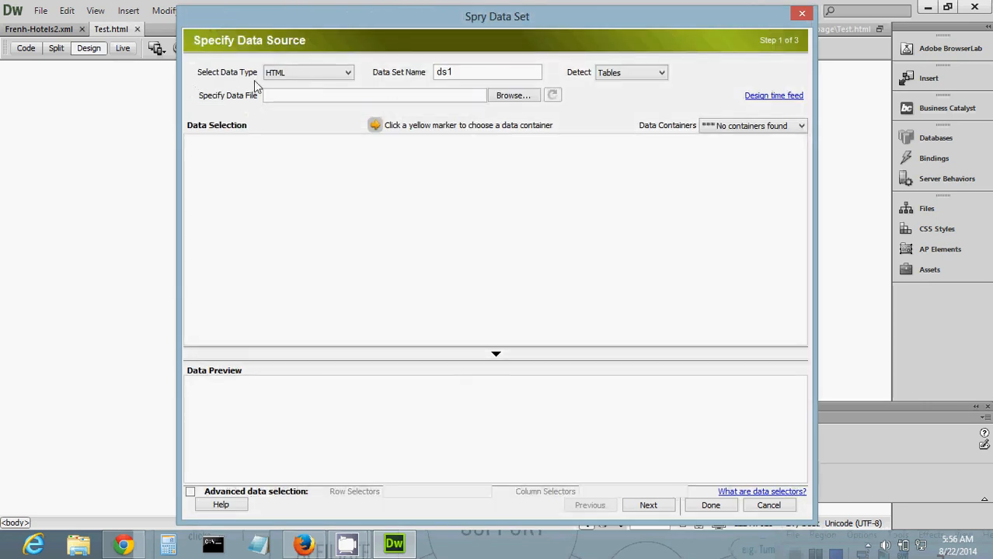
# Set the Spry data set type to XML and browse into the xml folder for its source.
pyautogui.click(347, 72)
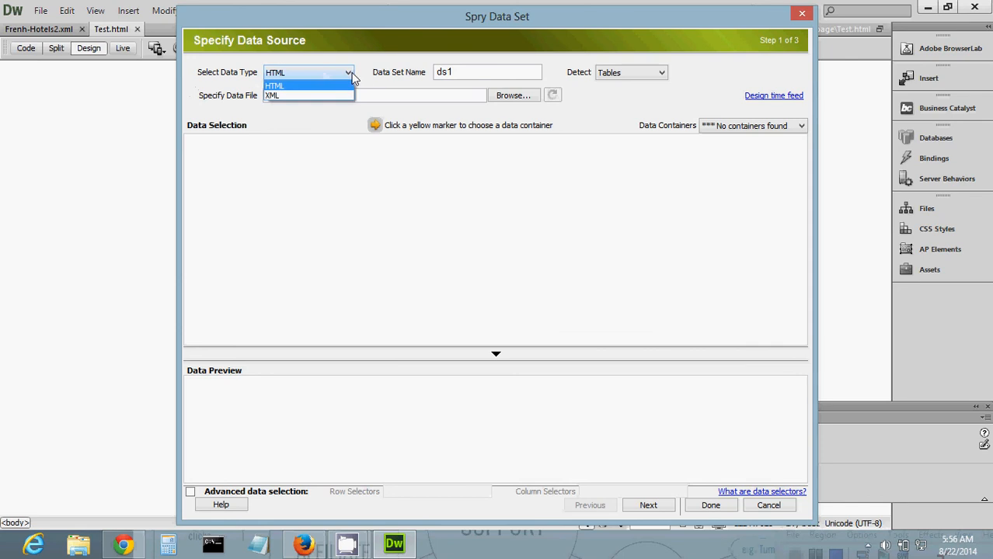
pyautogui.click(272, 95)
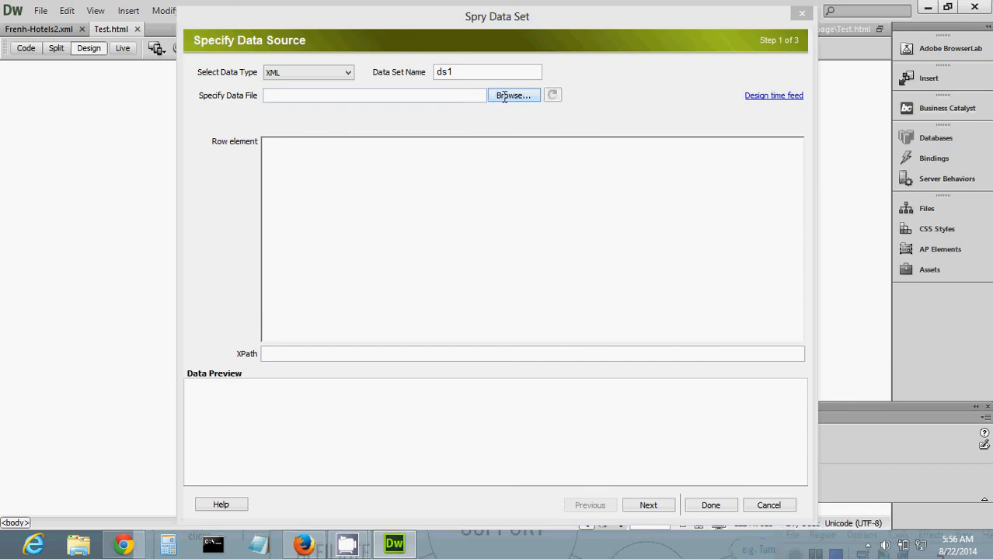
pyautogui.click(512, 95)
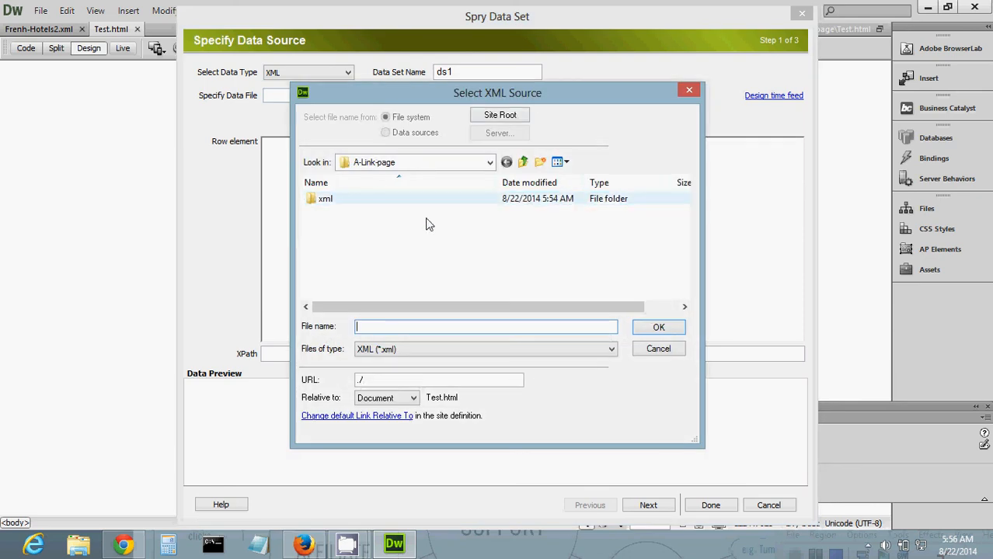
pyautogui.moveTo(369, 255)
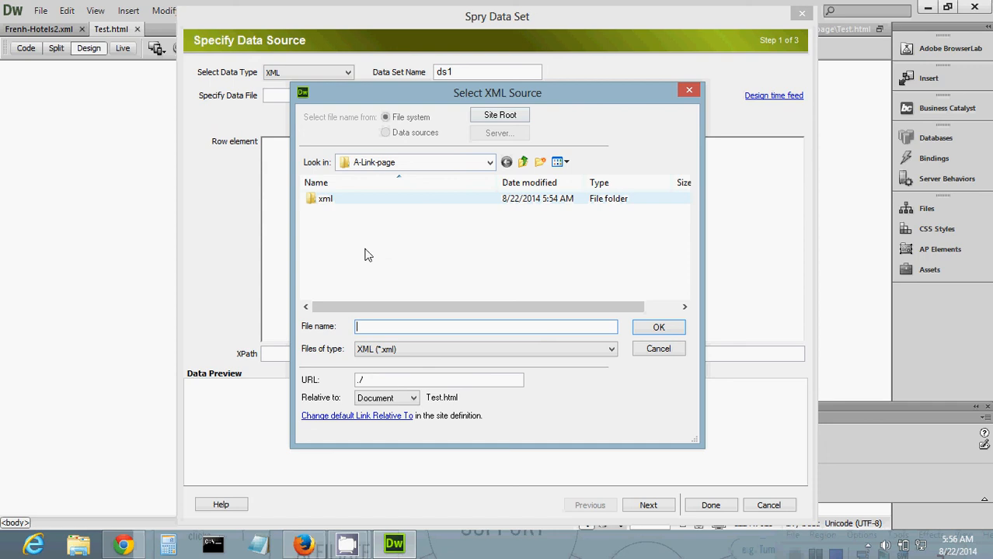
pyautogui.moveTo(435, 227)
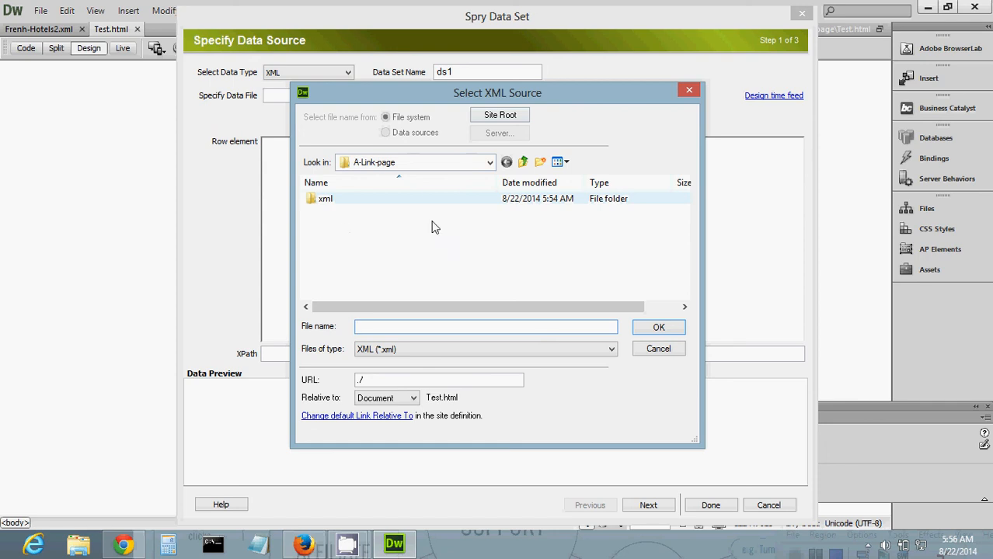
pyautogui.click(325, 198)
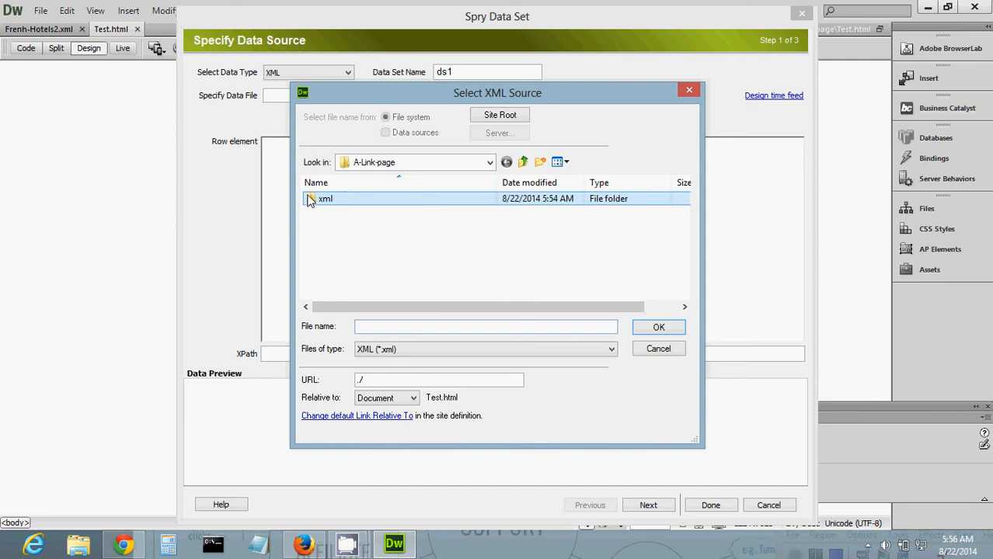
pyautogui.doubleClick(325, 198)
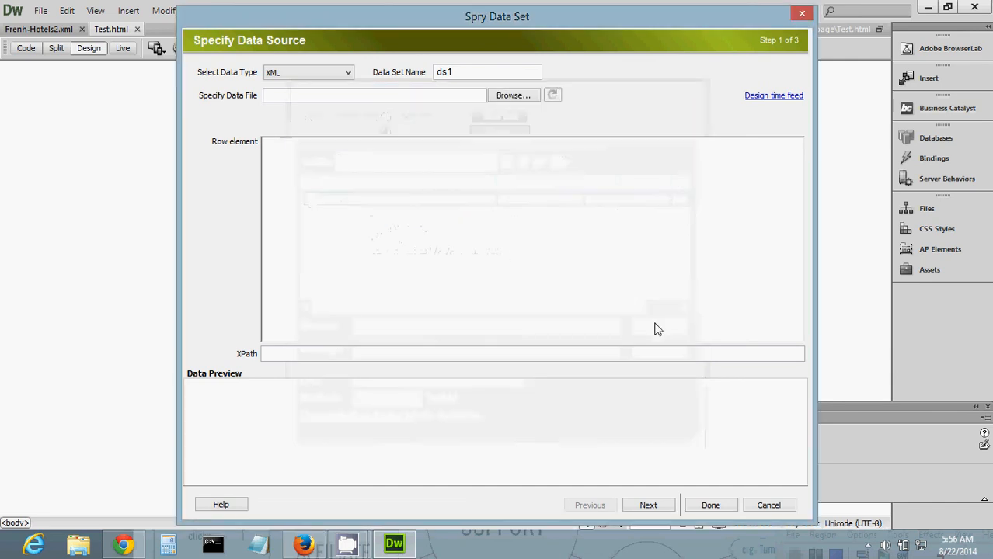
pyautogui.click(512, 95)
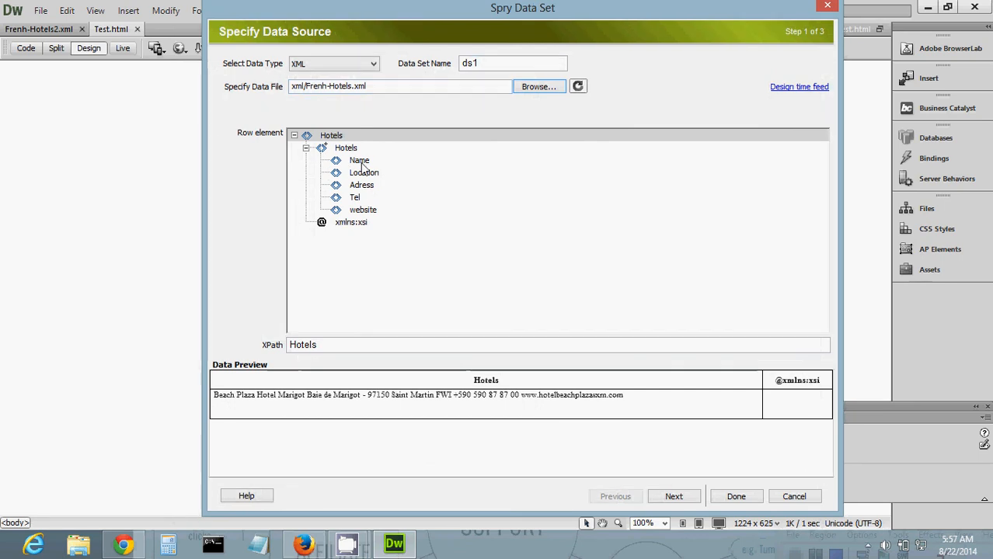
# Pick the Hotels row element, preview the Name and Adress fields, and advance to Step 2.
pyautogui.click(346, 147)
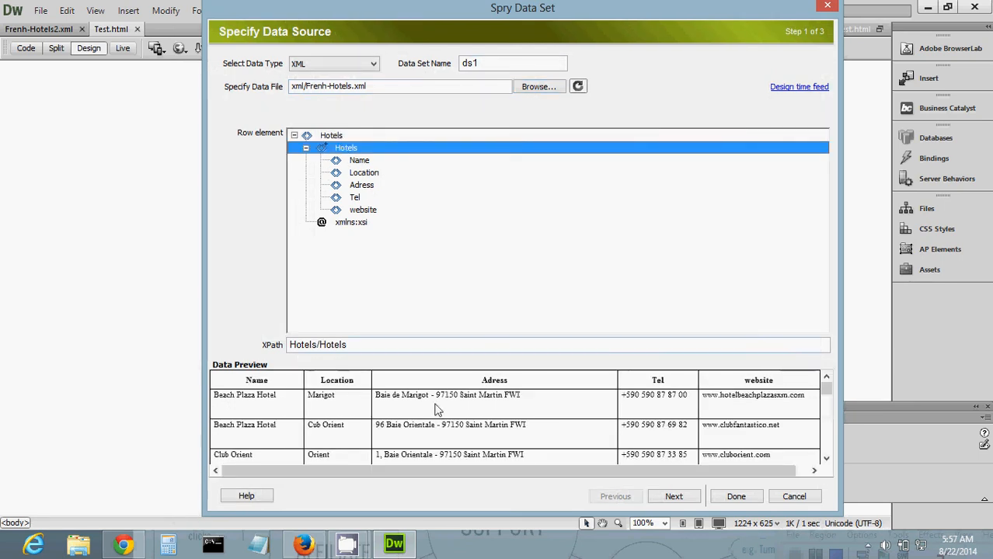
pyautogui.scroll(-3)
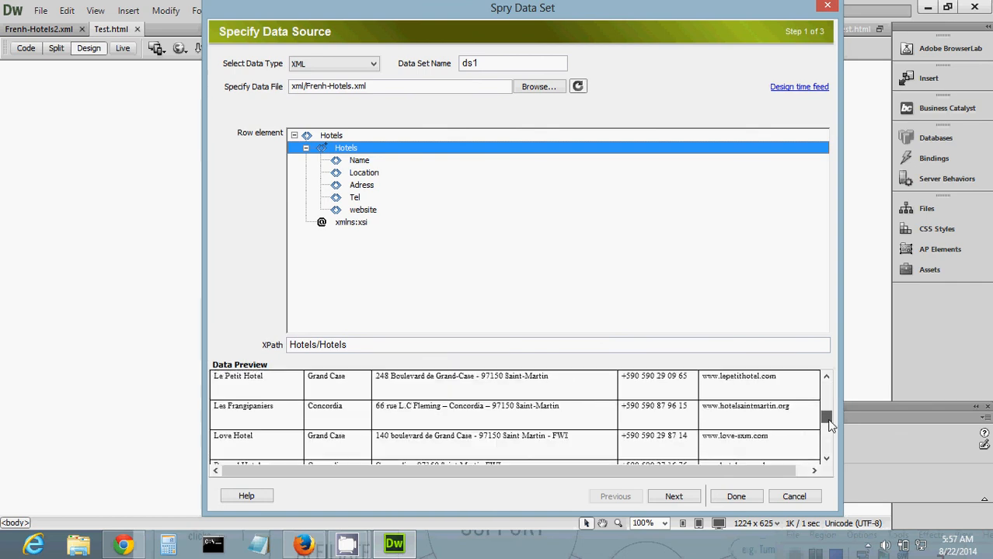
pyautogui.click(360, 160)
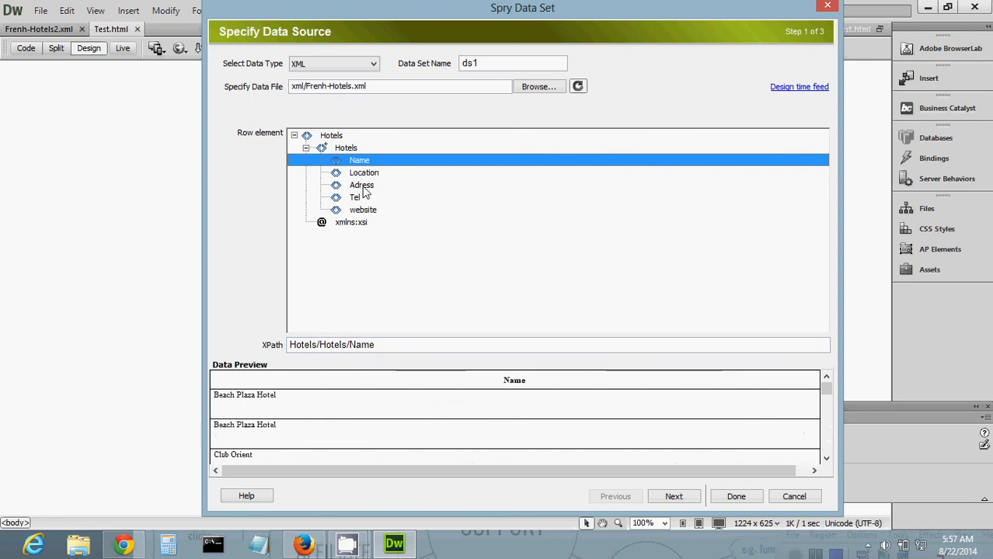
pyautogui.click(361, 185)
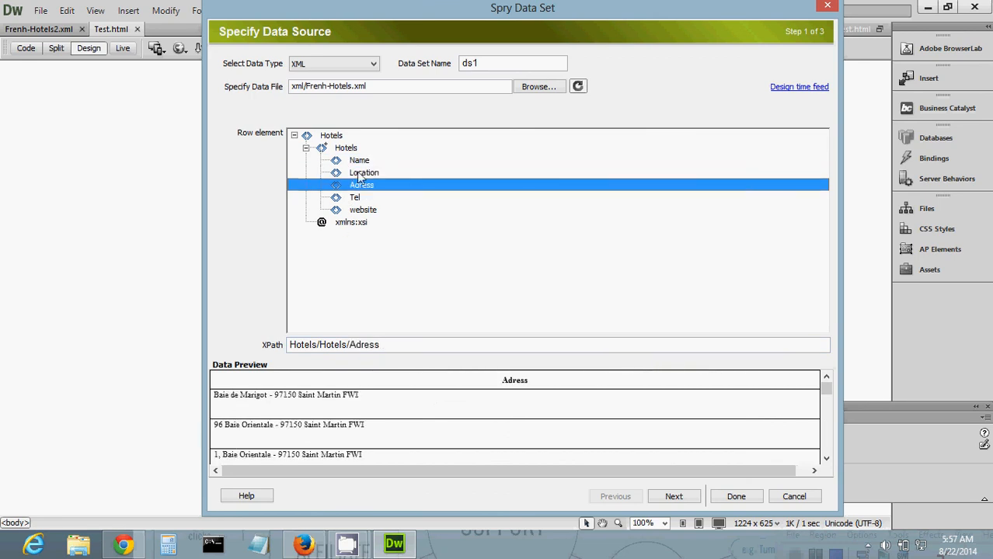
pyautogui.click(346, 147)
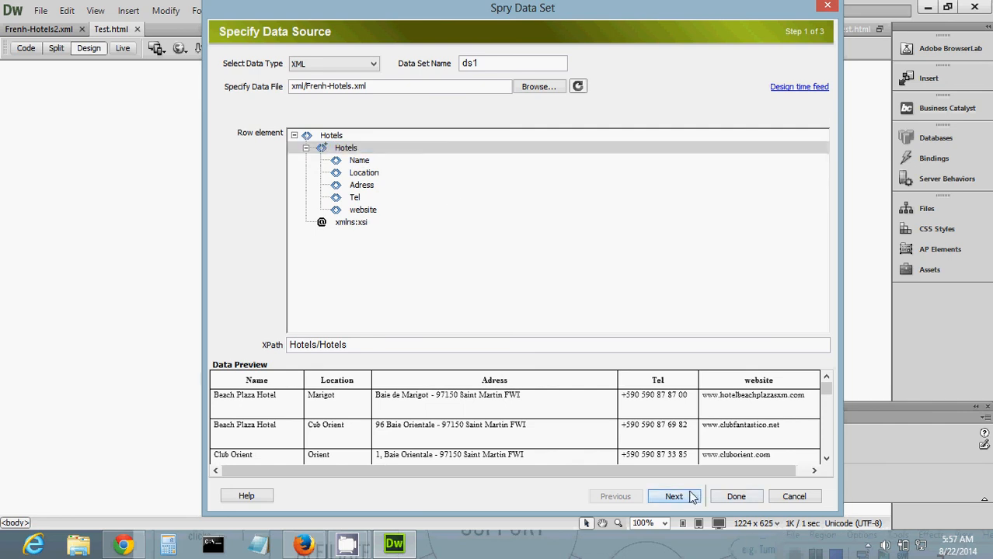
pyautogui.click(672, 496)
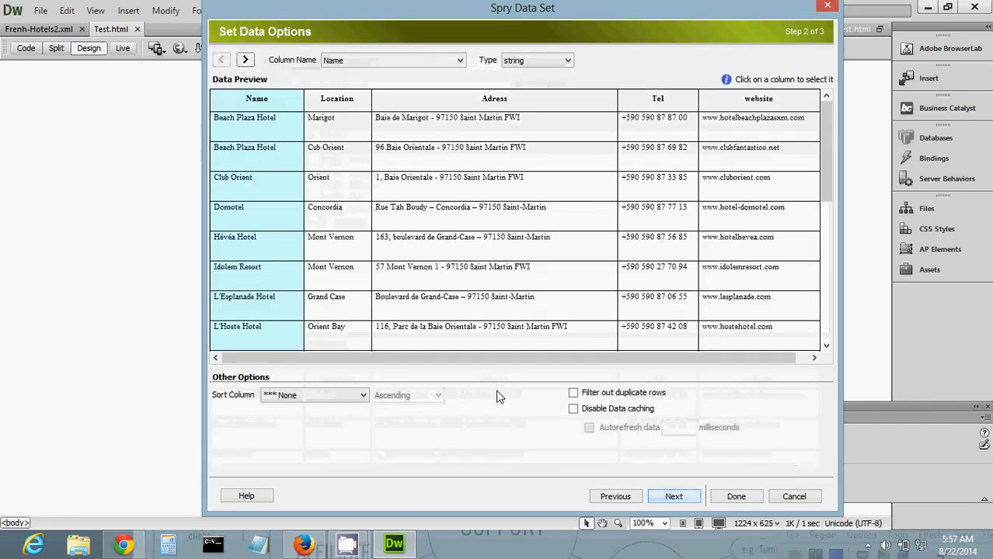
# Scroll through the hotel rows in the Step 2 data preview.
pyautogui.scroll(-3)
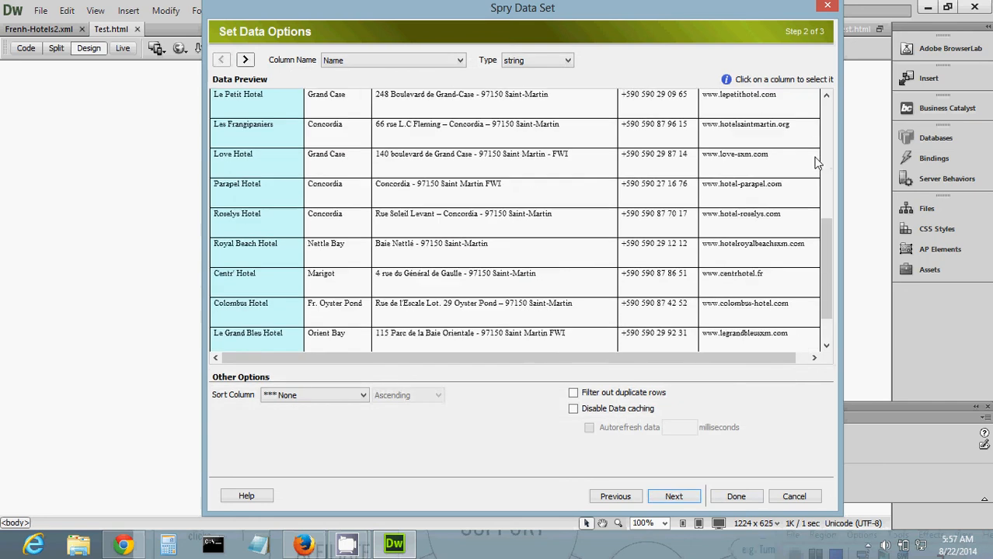
pyautogui.scroll(3)
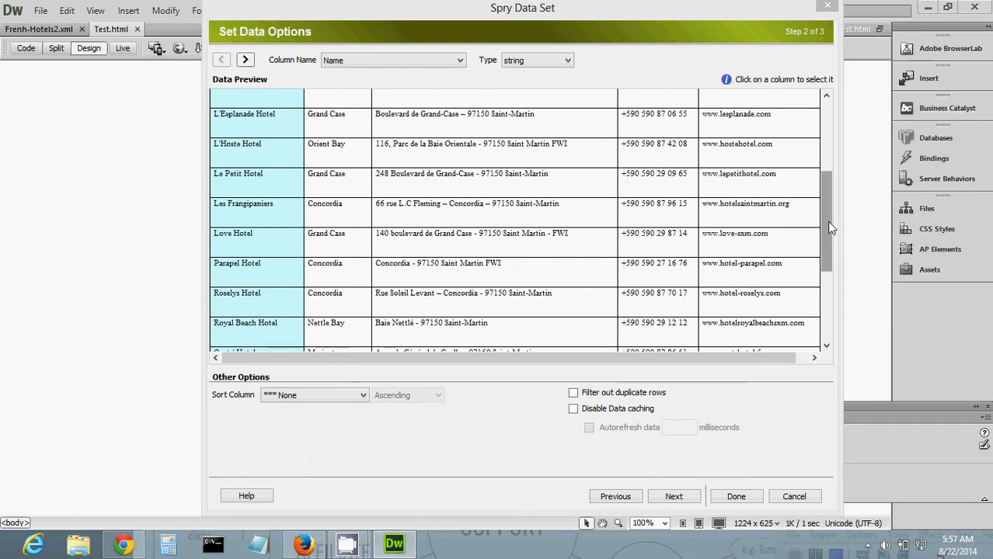
pyautogui.scroll(3)
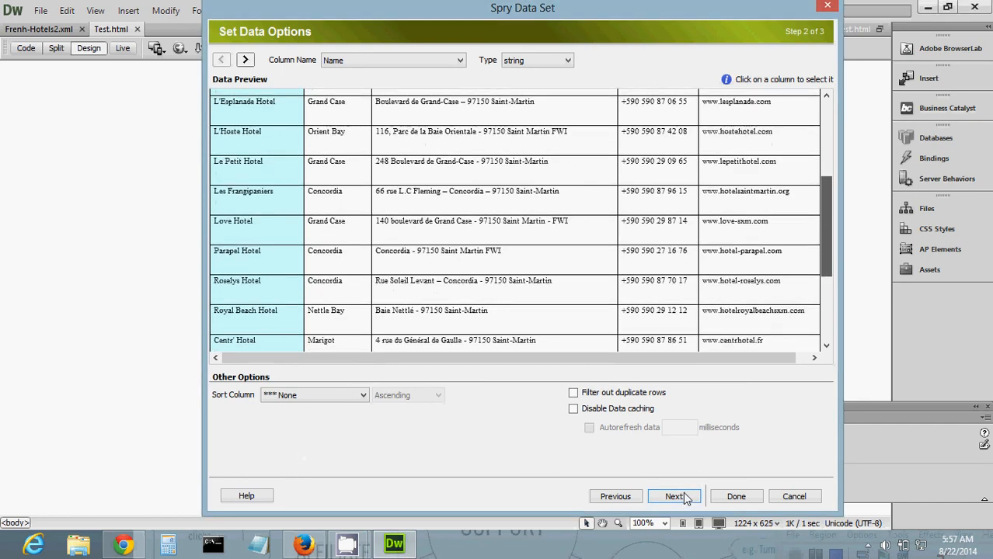
# Advance to Step 3 and choose 'Insert stacked containers with spotlight area'.
pyautogui.click(674, 496)
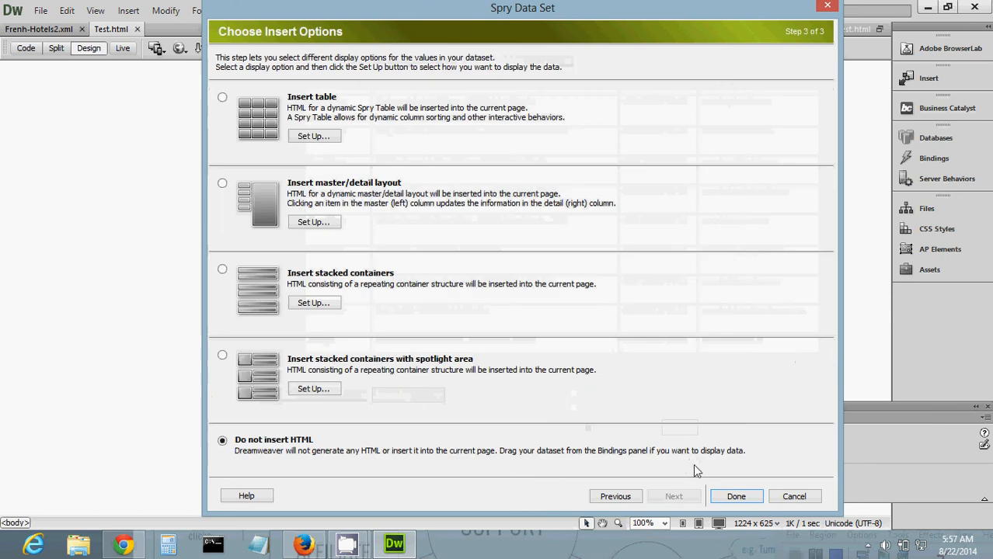
pyautogui.moveTo(285, 158)
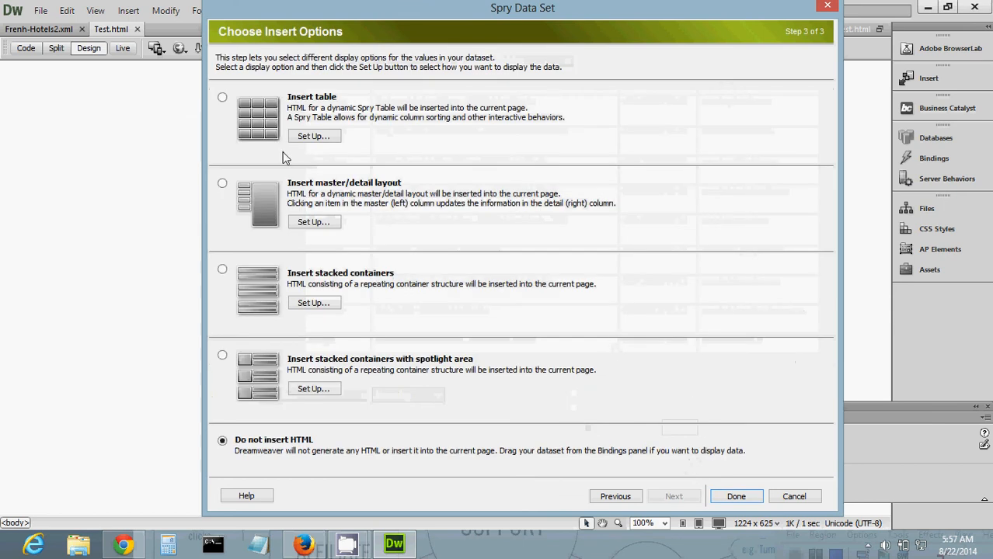
pyautogui.moveTo(228, 216)
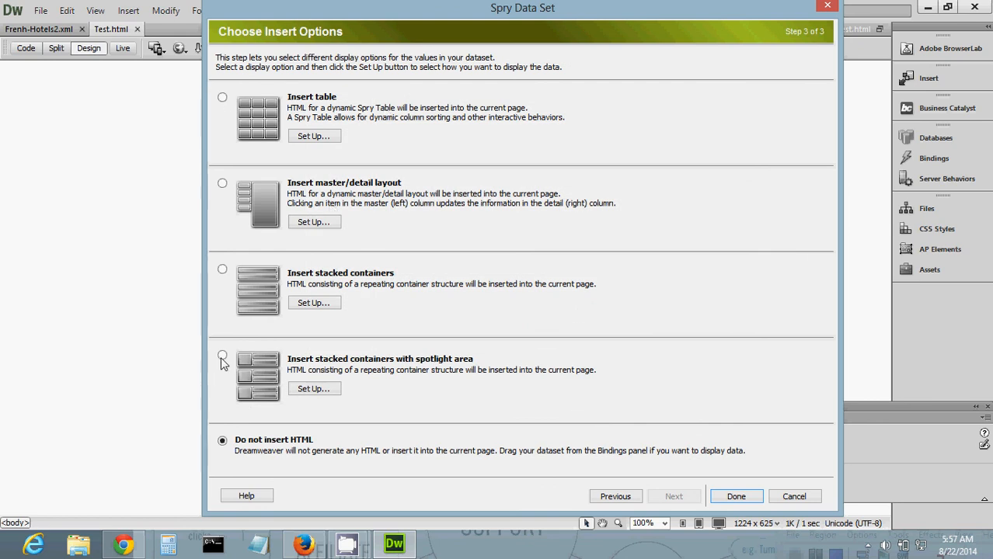
pyautogui.moveTo(229, 366)
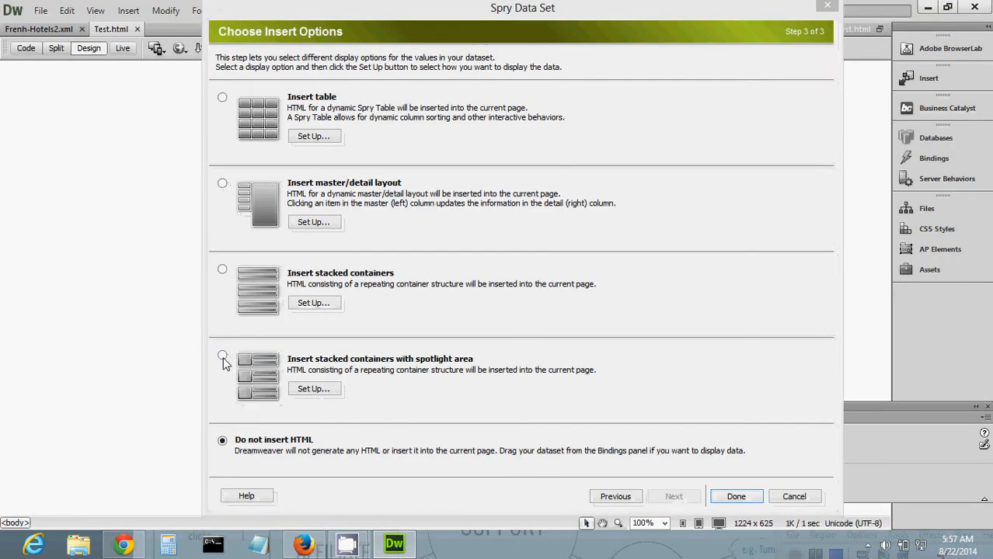
pyautogui.click(223, 355)
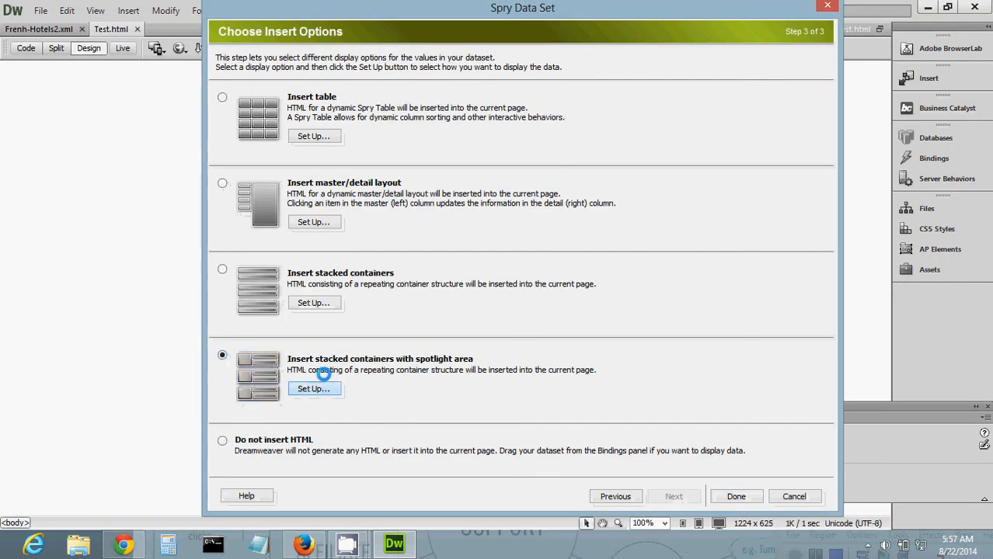
pyautogui.click(313, 388)
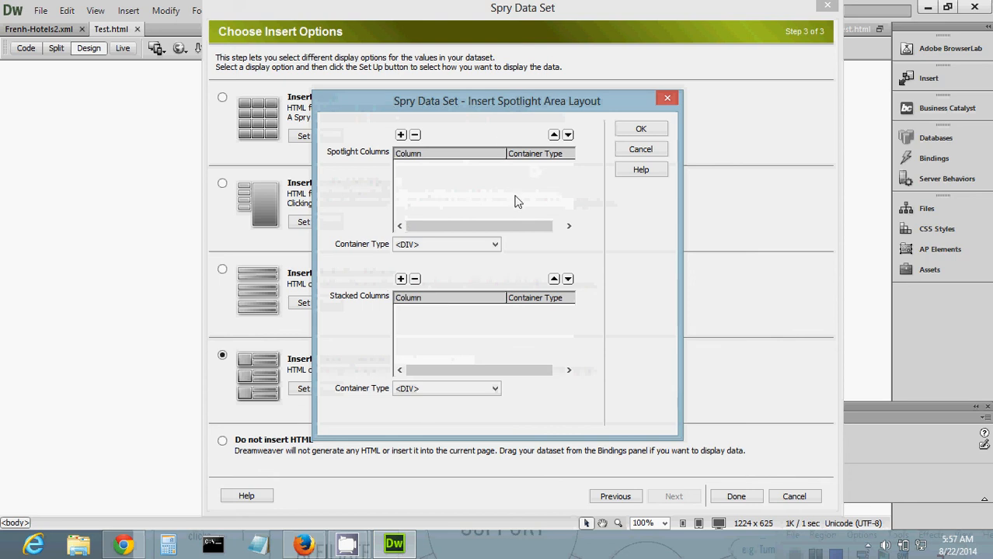
pyautogui.moveTo(639, 149)
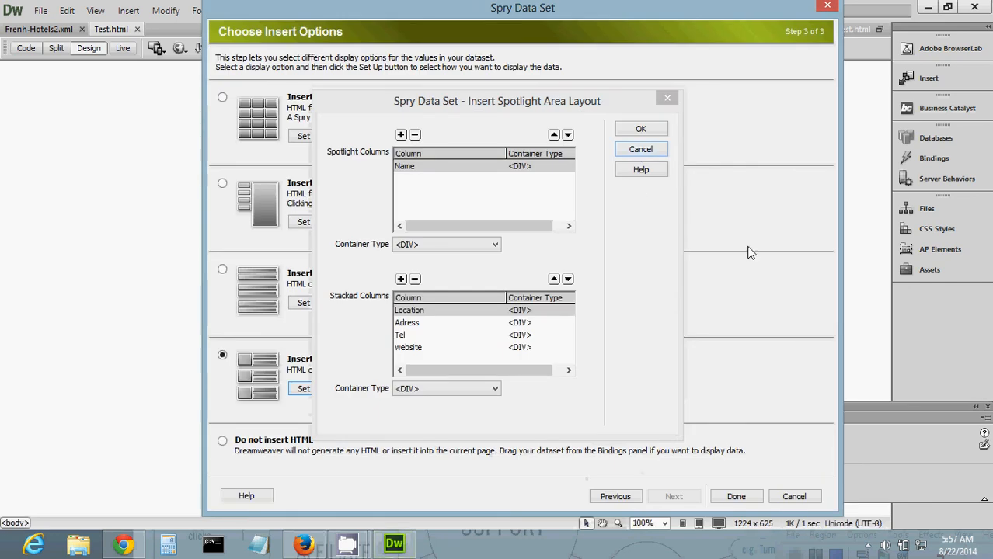
pyautogui.moveTo(225, 198)
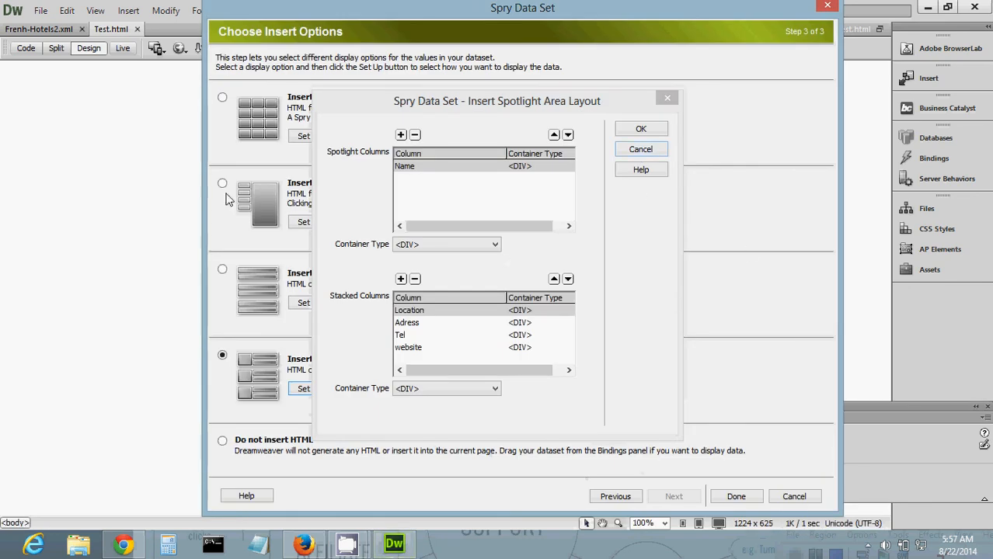
pyautogui.click(635, 153)
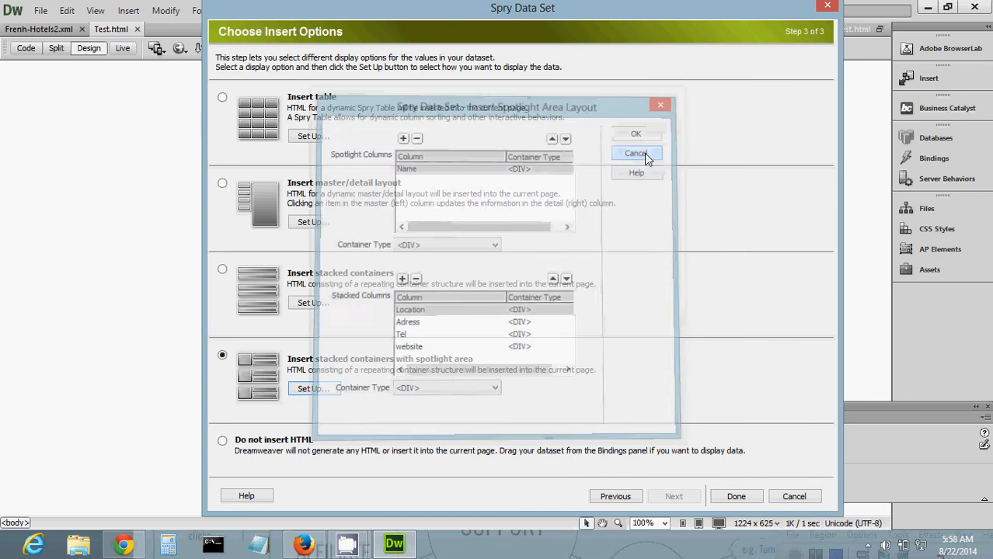
# Insert a Spry master/detail layout with Name as master and Location, Adress, Tel, website as details.
pyautogui.click(635, 153)
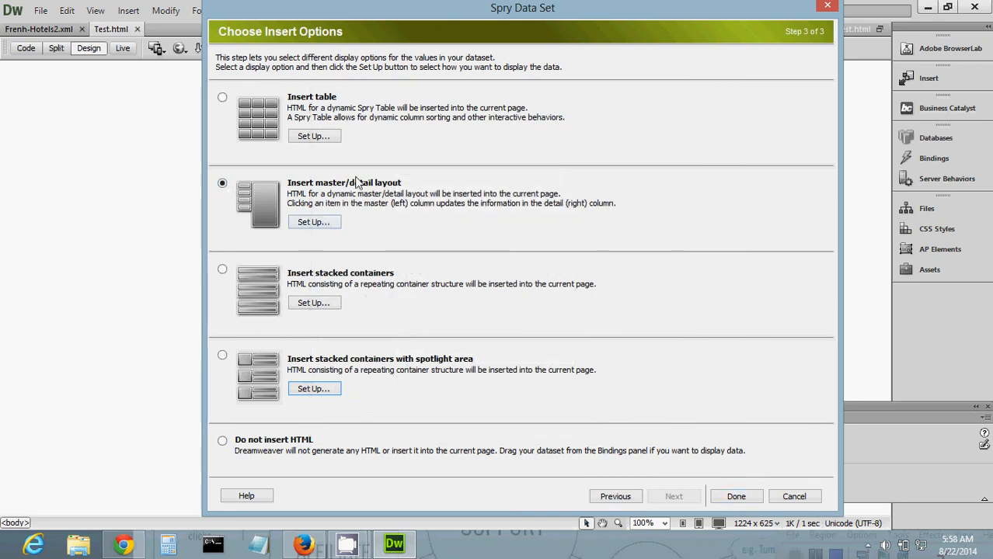
pyautogui.moveTo(348, 218)
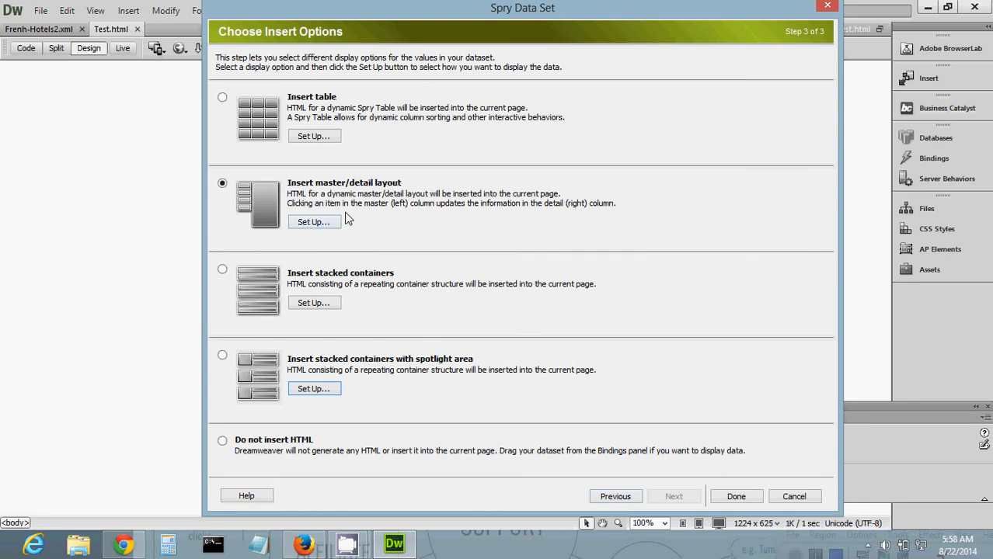
pyautogui.moveTo(314, 222)
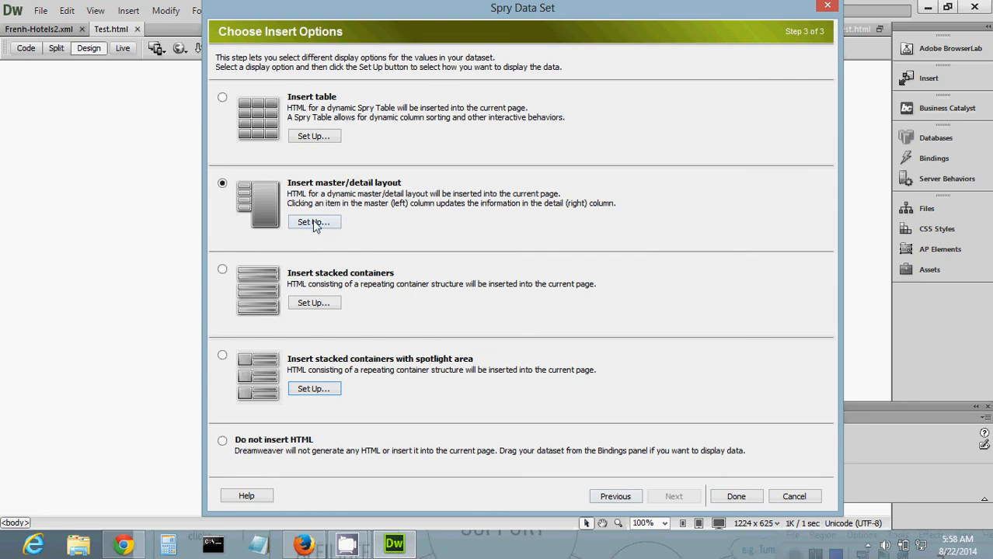
pyautogui.moveTo(337, 229)
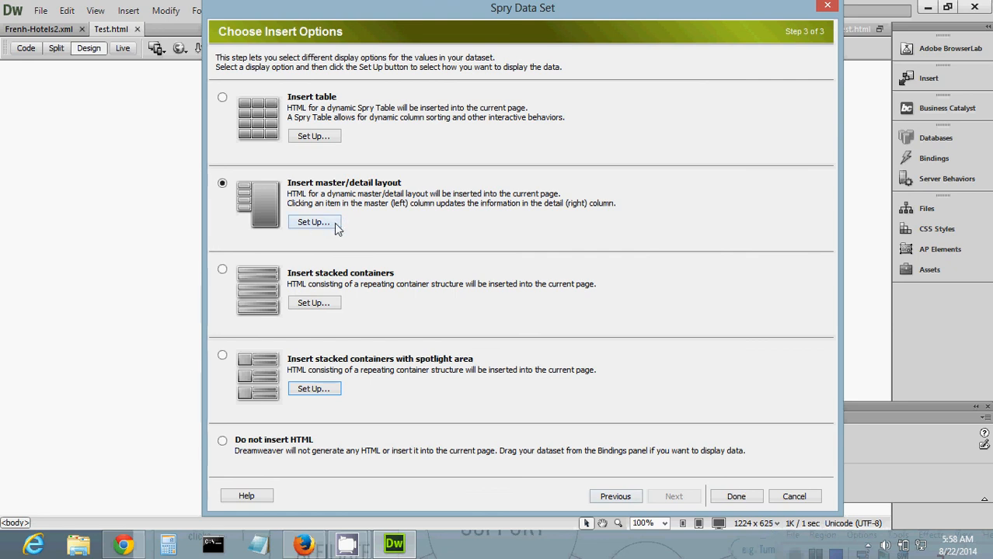
pyautogui.moveTo(359, 226)
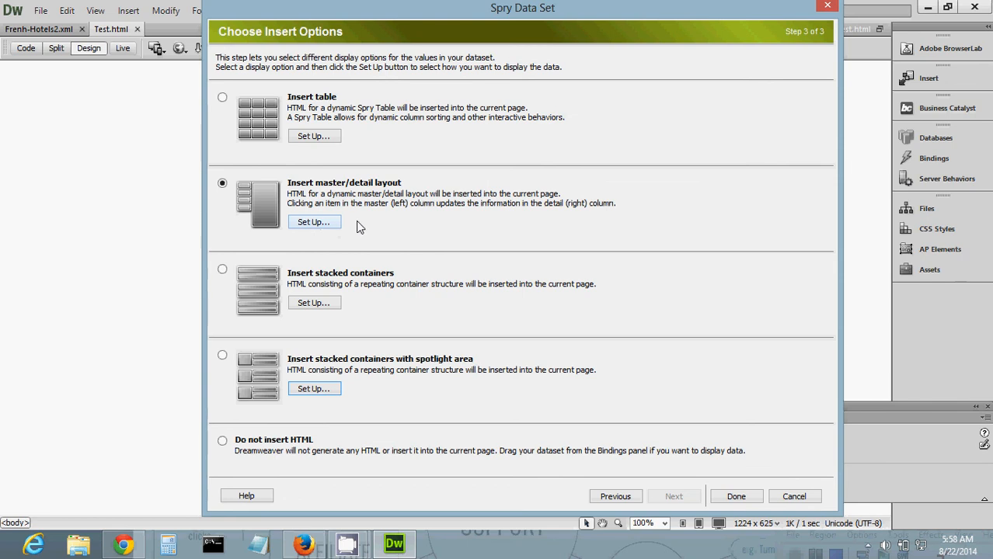
pyautogui.moveTo(300, 225)
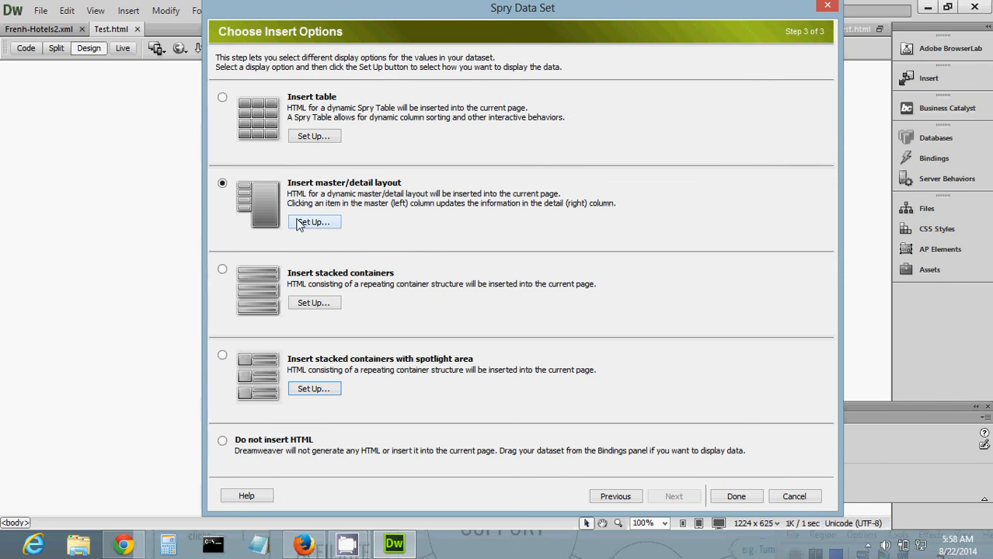
pyautogui.click(314, 222)
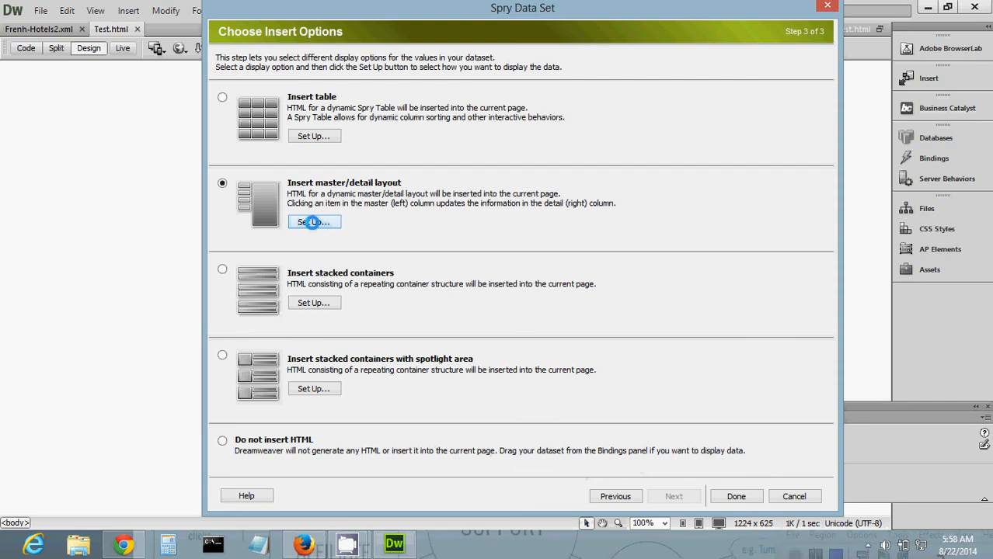
pyautogui.click(313, 222)
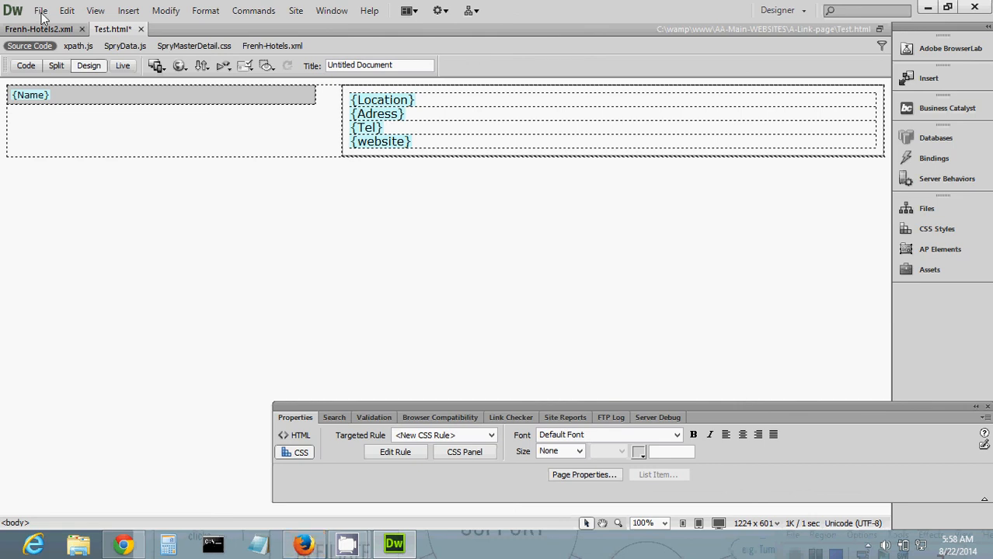
# Save Test.html and dismiss the notice about SpryData.js, SpryMasterDetail.css and xpath.js copied to SpryAssets.
pyautogui.click(40, 11)
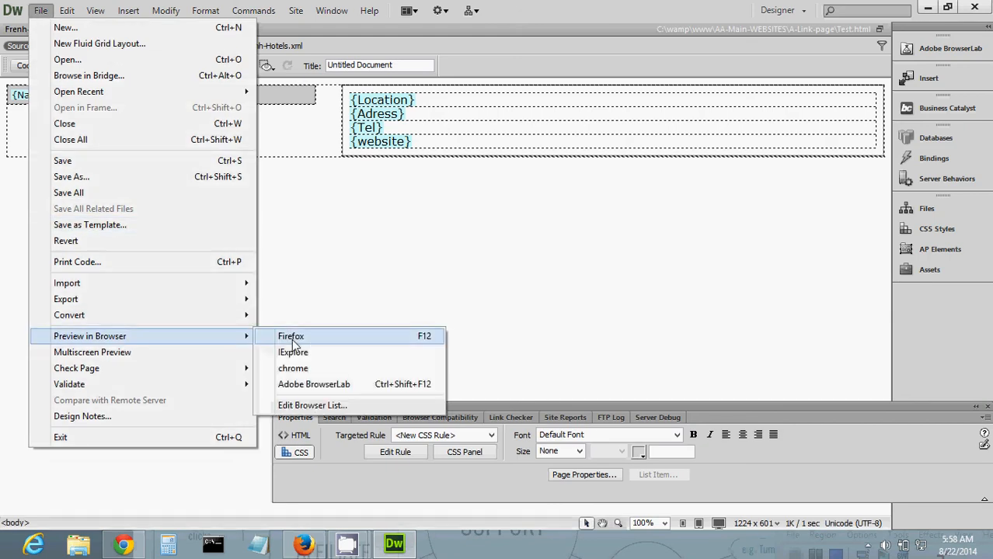
pyautogui.click(290, 336)
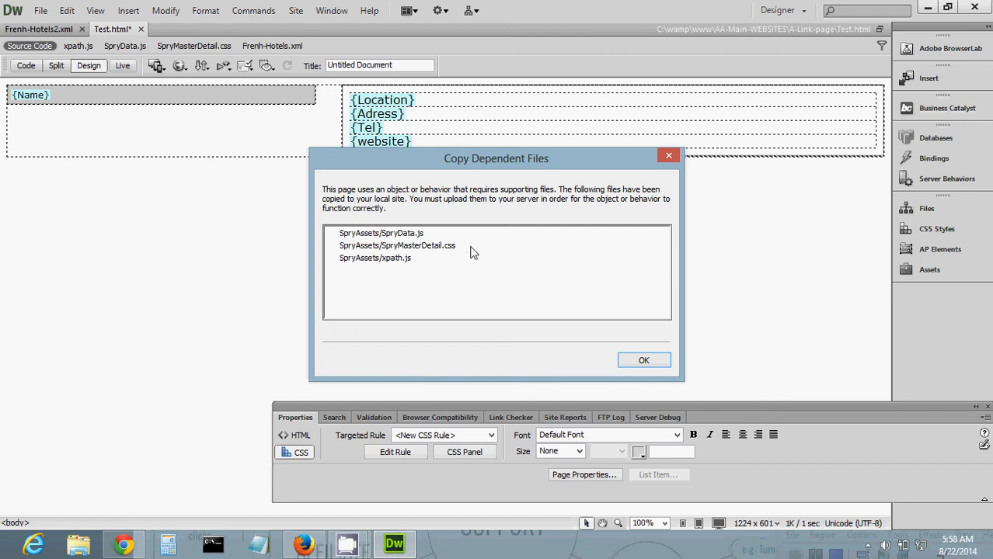
pyautogui.moveTo(388, 273)
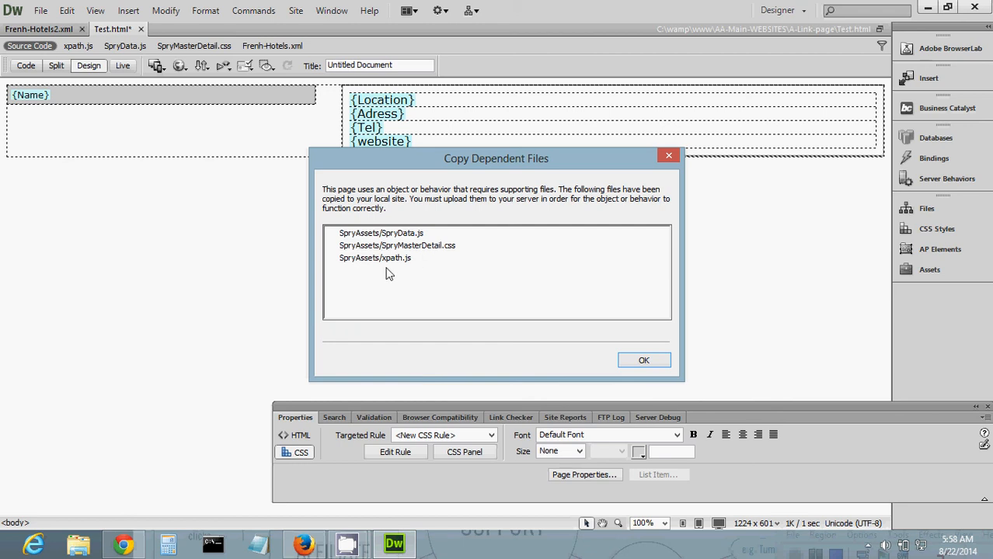
pyautogui.moveTo(460, 256)
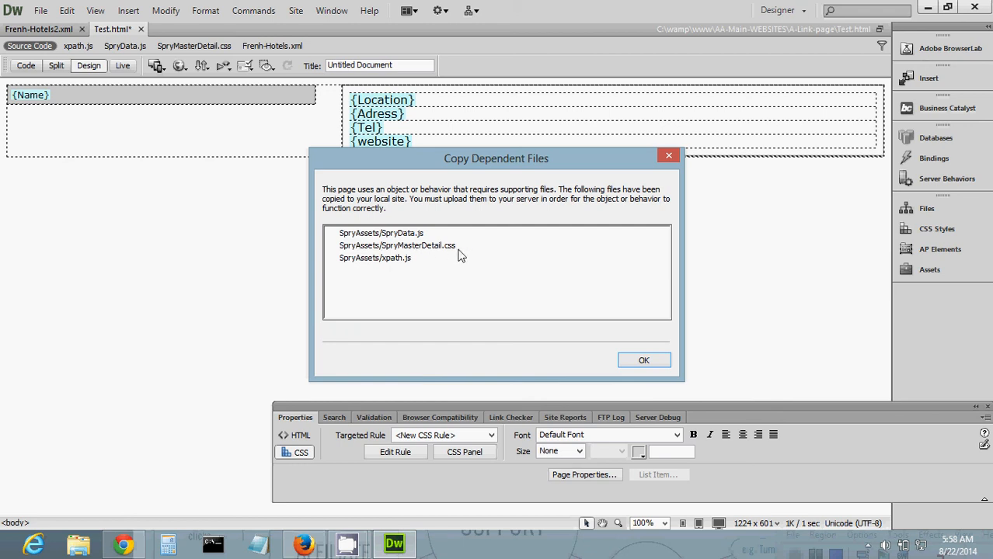
pyautogui.click(397, 245)
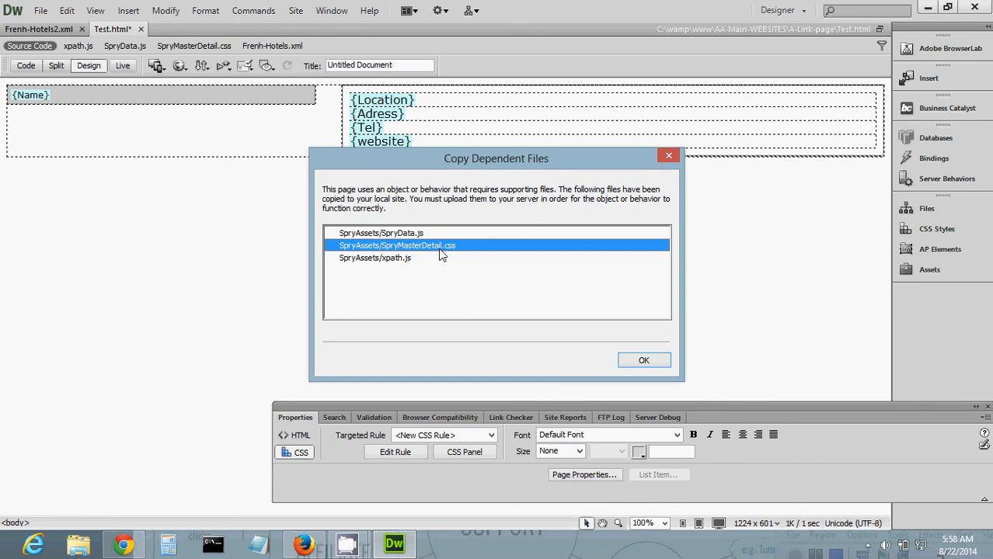
pyautogui.moveTo(497, 116)
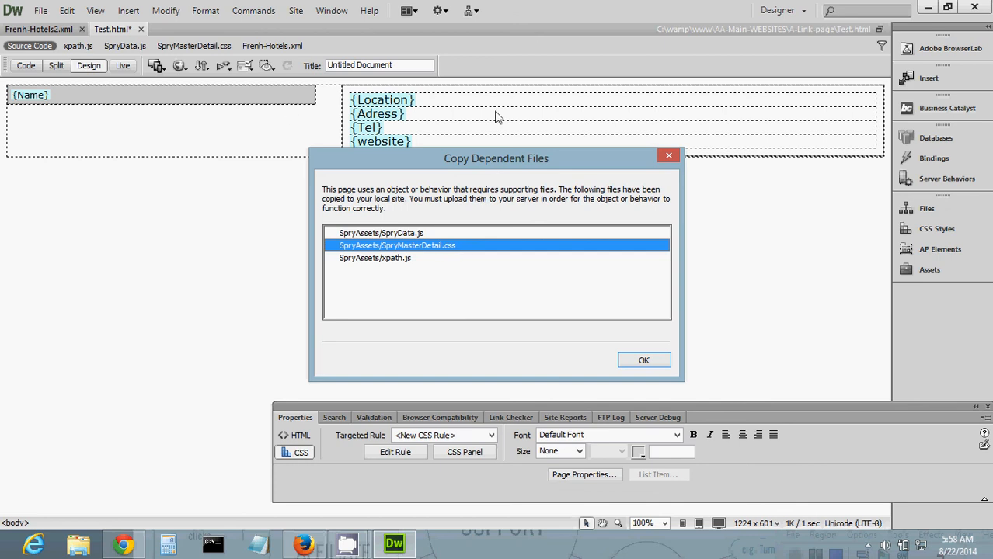
pyautogui.moveTo(795, 133)
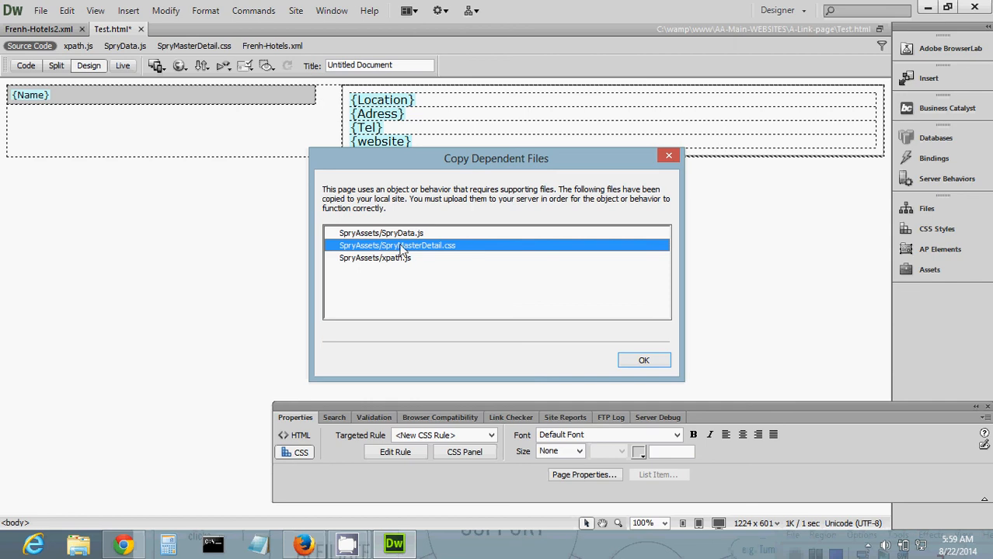
pyautogui.moveTo(399, 258)
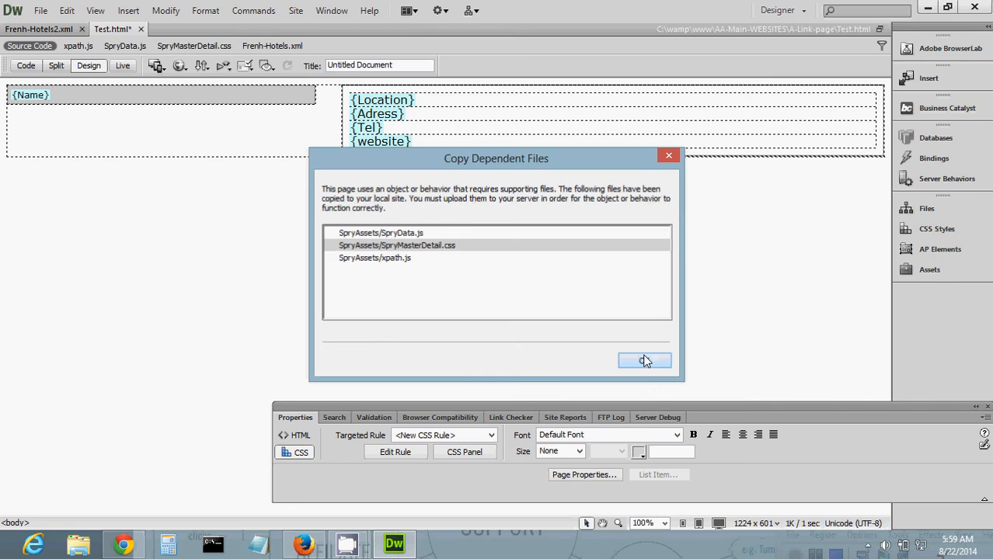
pyautogui.click(644, 361)
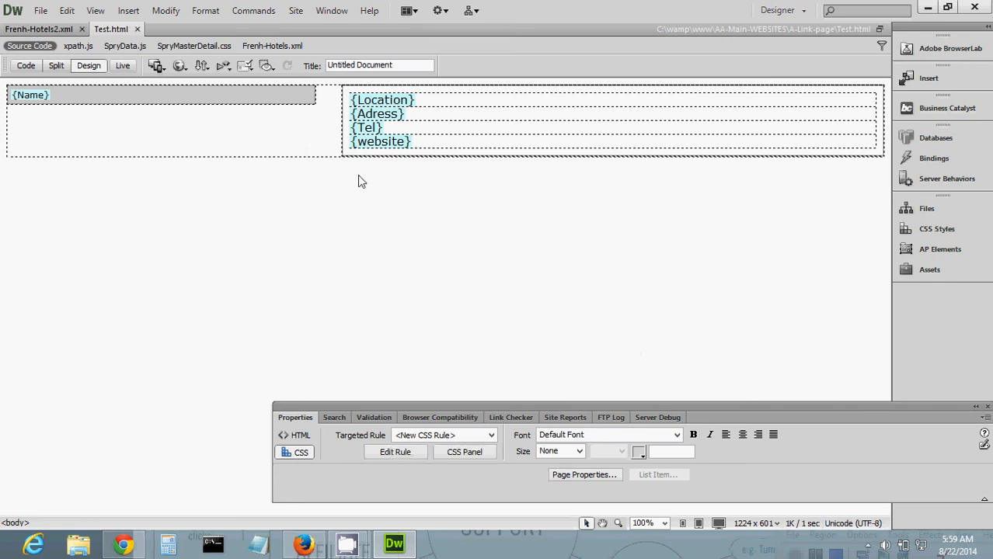
# Preview in Firefox, checking details for L'Hoste, Beach Plaza, Centr' and Le Petit hotels.
pyautogui.click(303, 543)
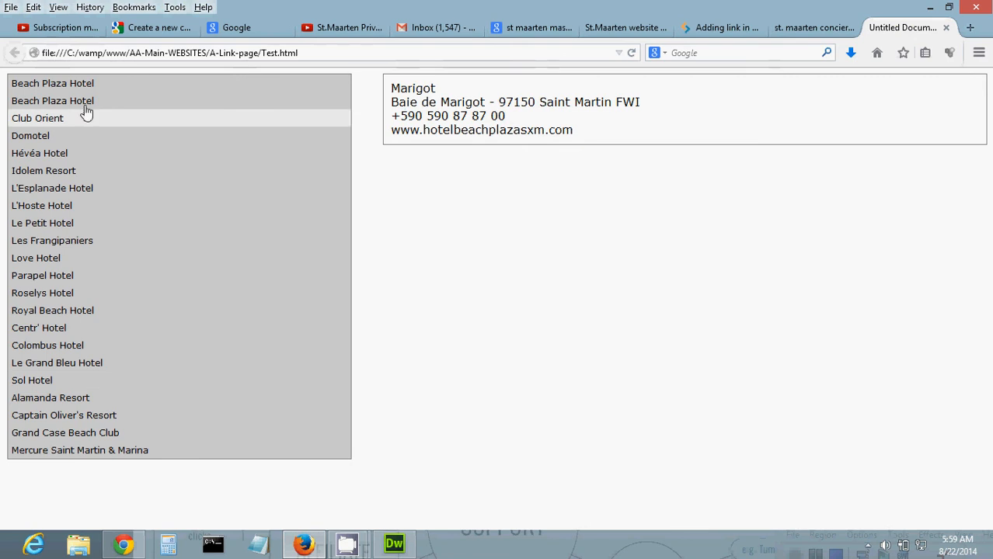
pyautogui.moveTo(972, 284)
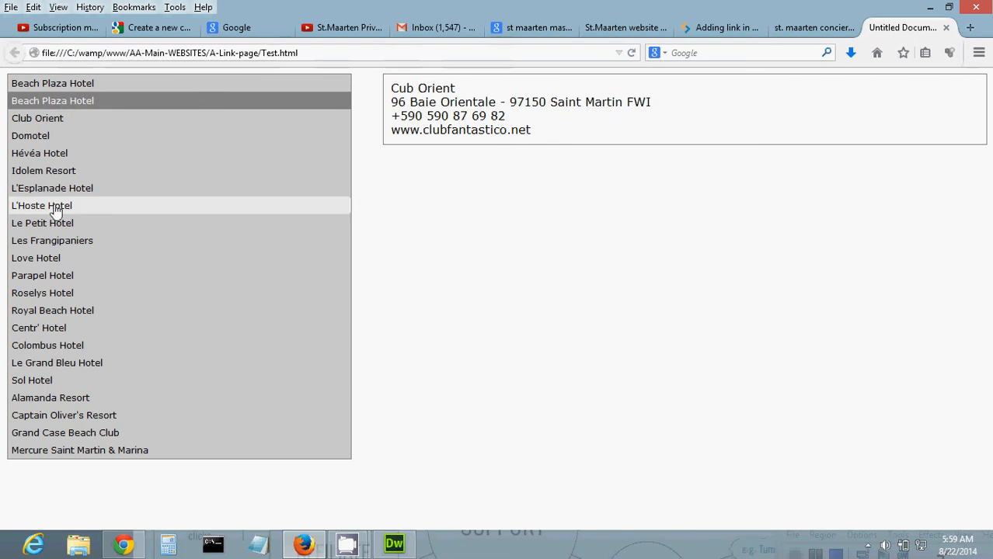
pyautogui.click(41, 205)
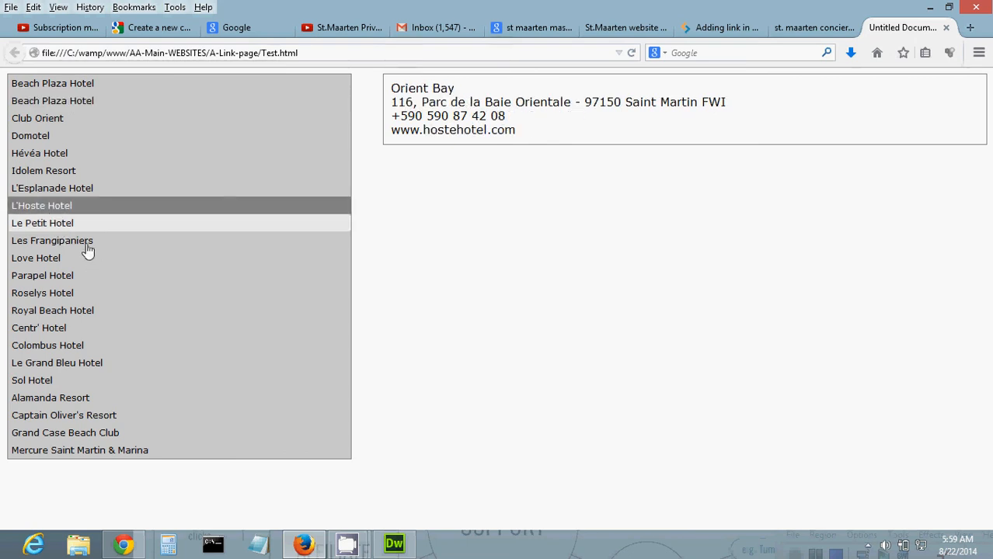
pyautogui.click(52, 310)
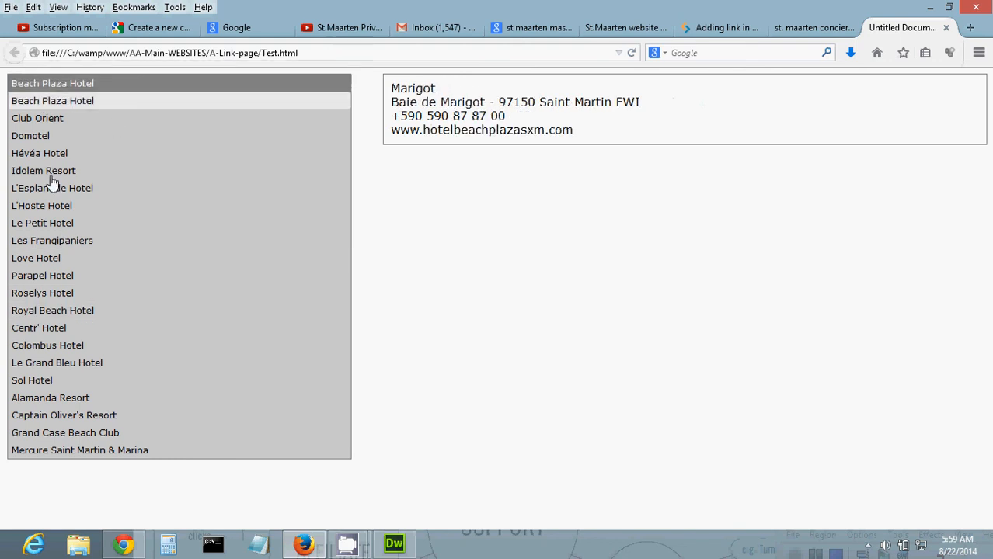
pyautogui.click(39, 327)
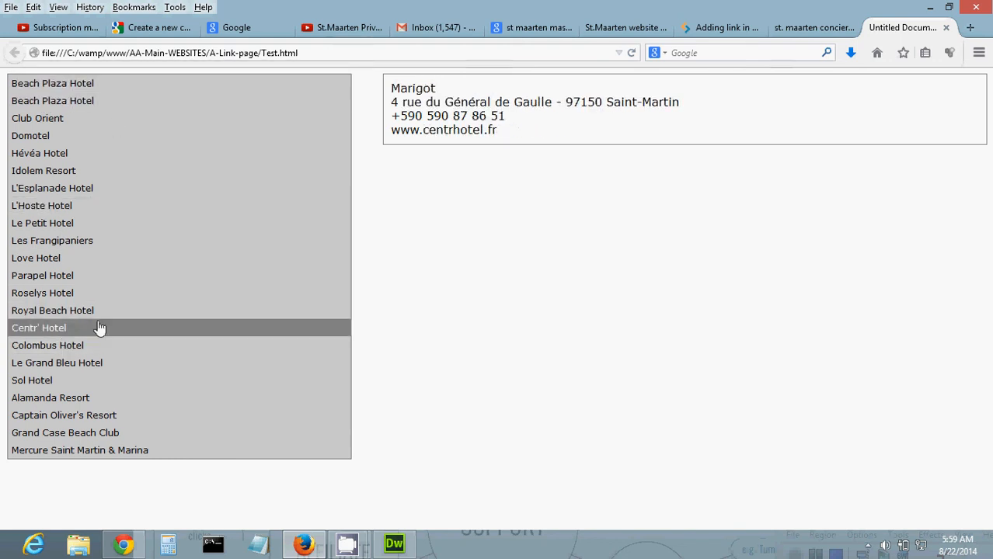
pyautogui.moveTo(136, 101)
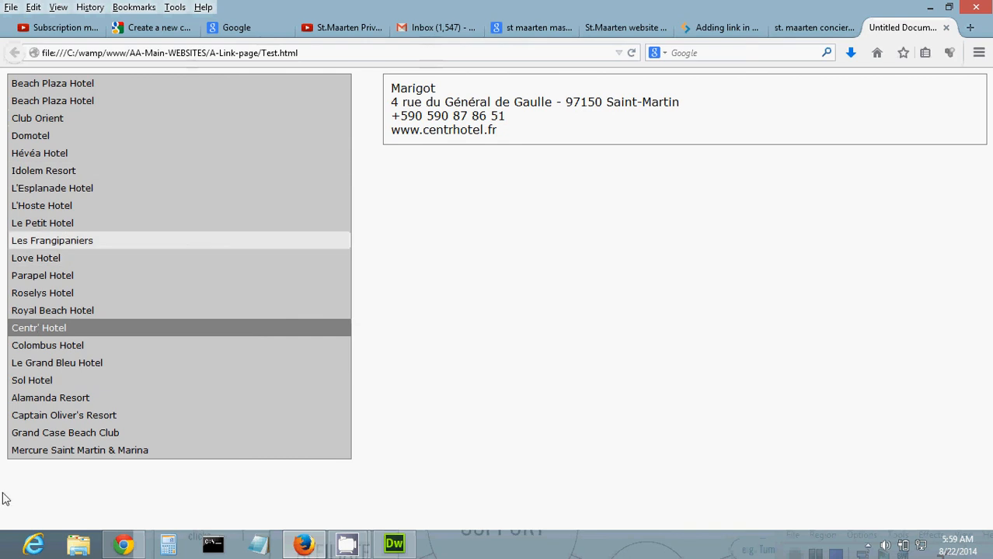
pyautogui.click(63, 414)
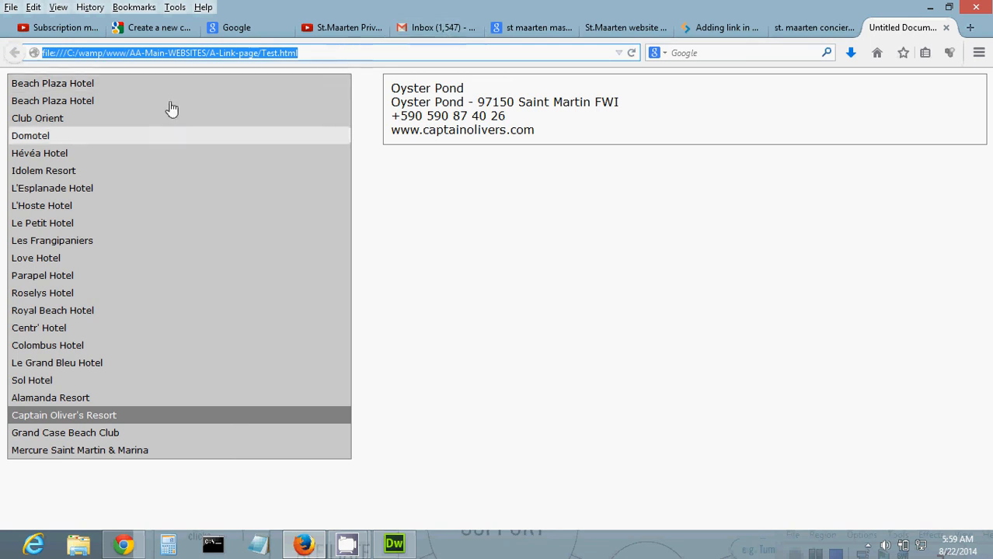
pyautogui.moveTo(609, 188)
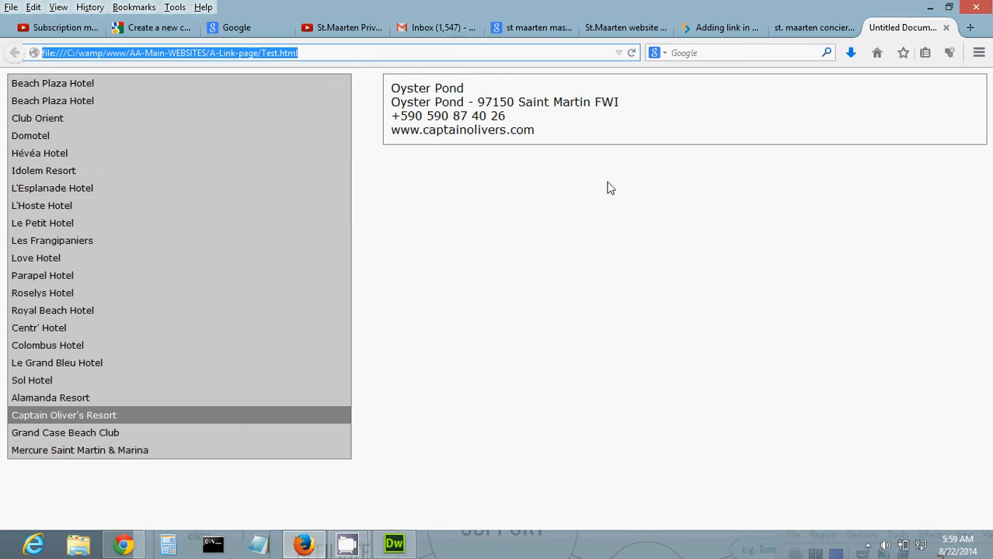
pyautogui.moveTo(453, 204)
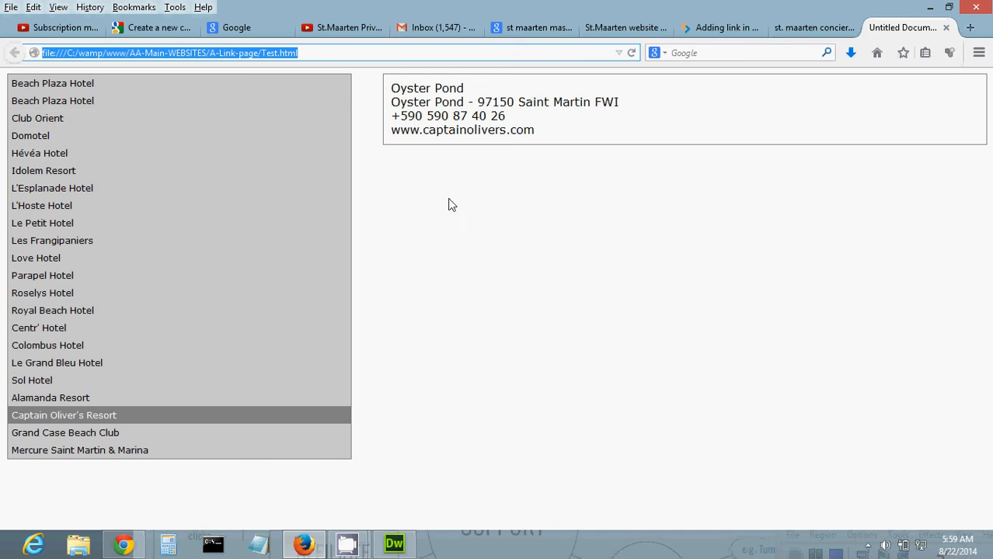
pyautogui.moveTo(54, 248)
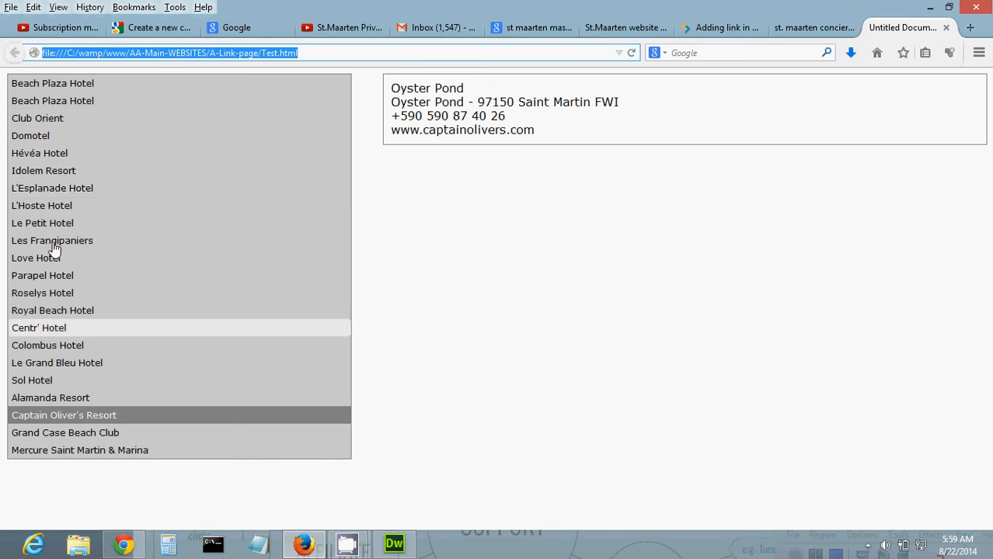
pyautogui.click(43, 223)
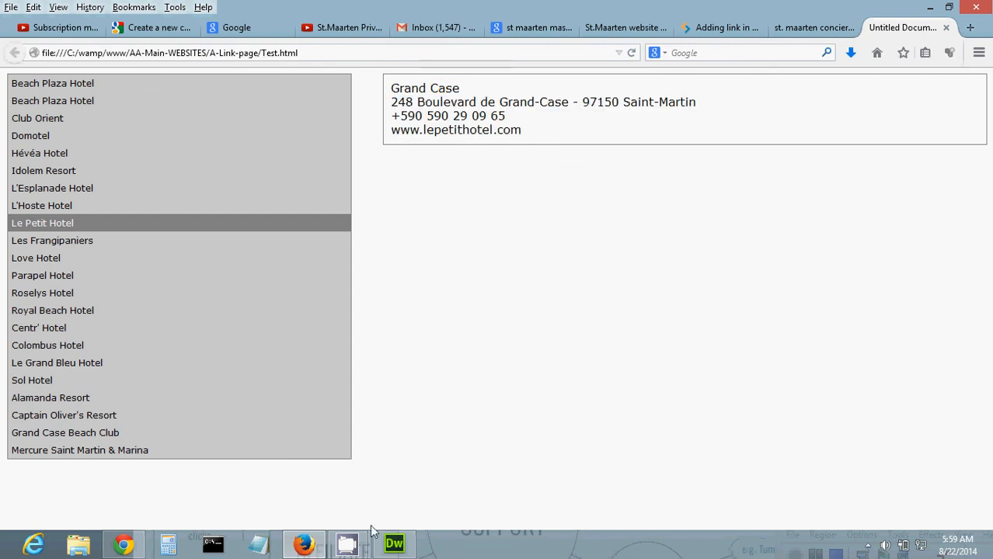
pyautogui.click(393, 543)
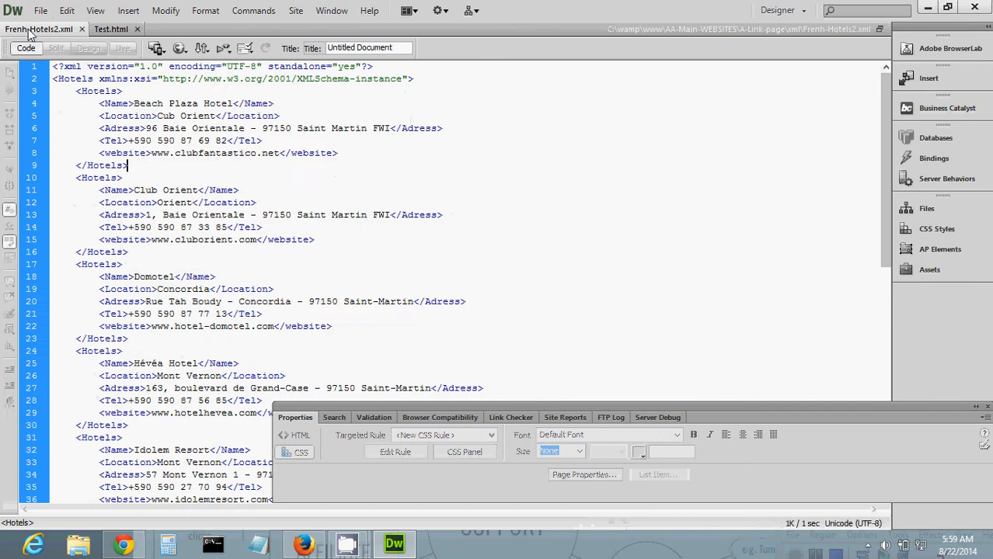
pyautogui.scroll(-3)
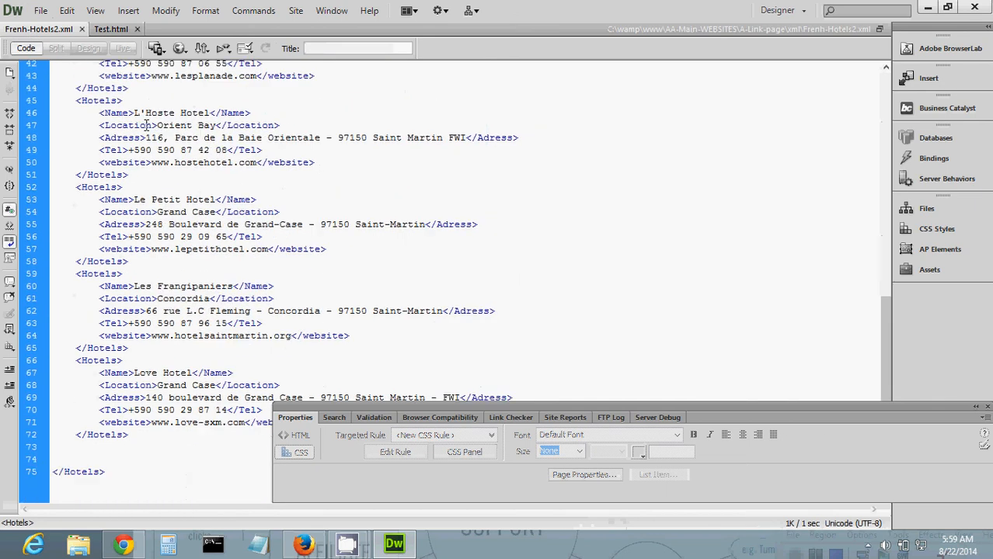
pyautogui.scroll(3)
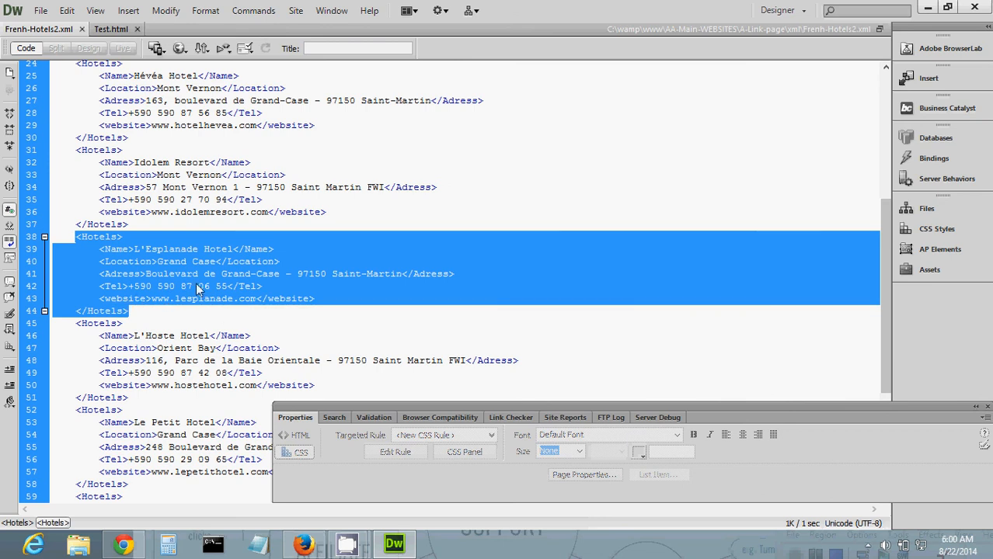
pyautogui.moveTo(163, 299)
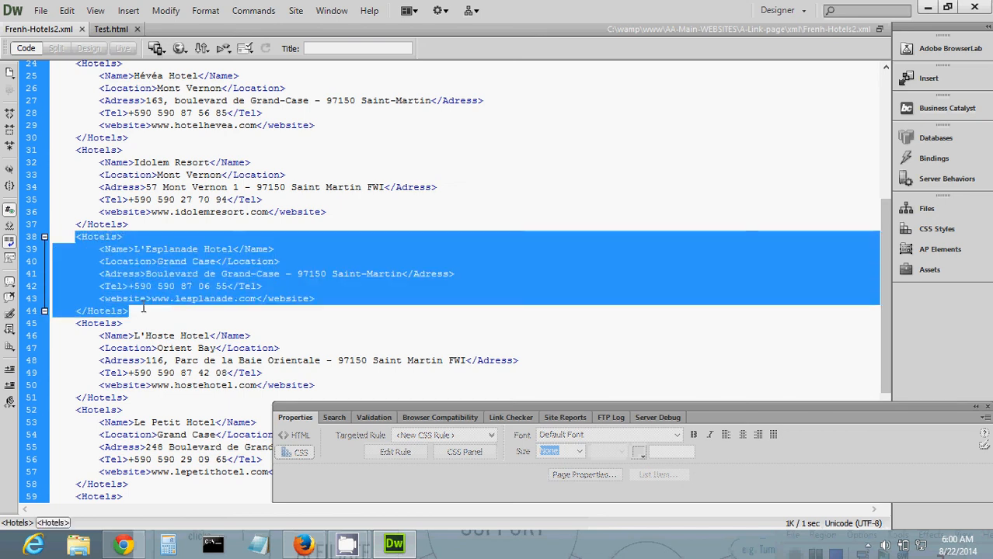
pyautogui.scroll(-3)
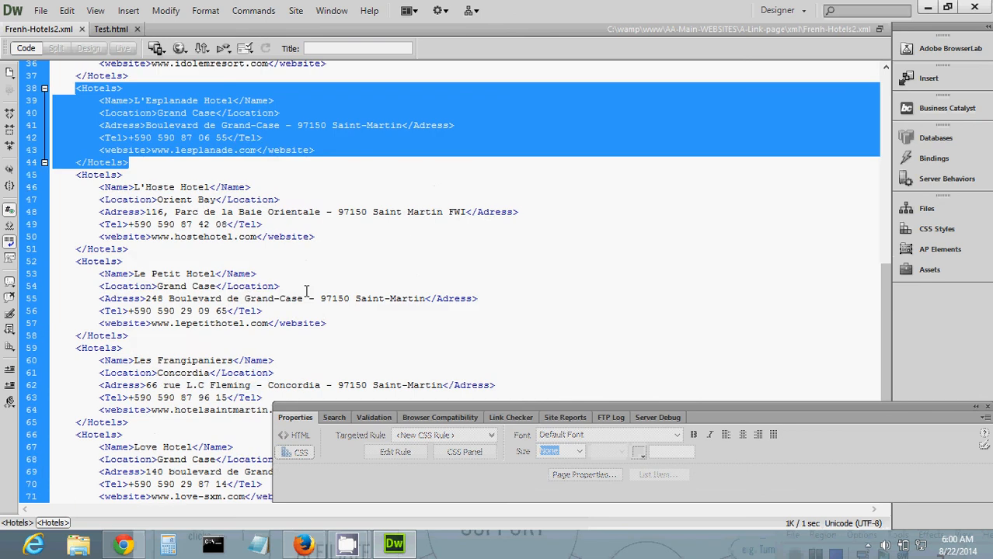
pyautogui.scroll(3)
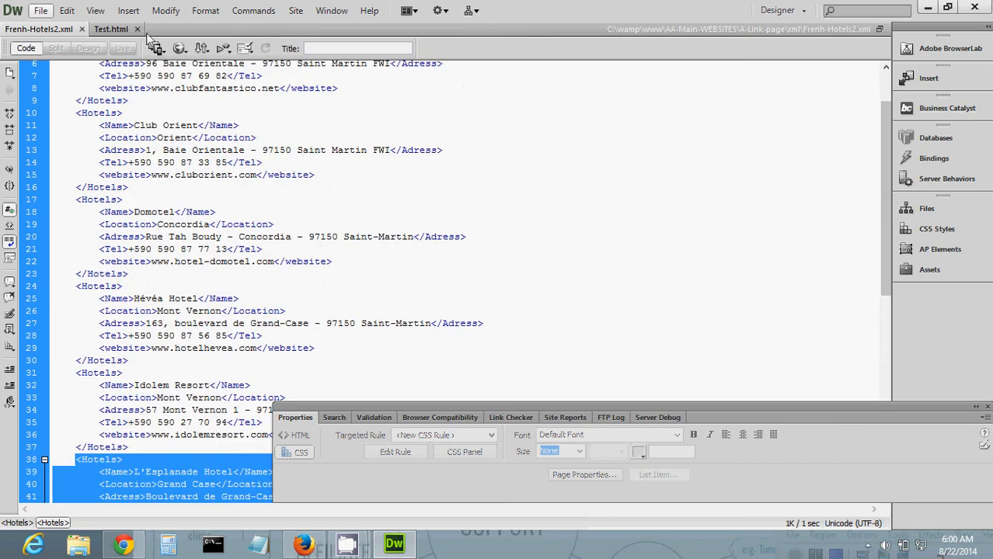
pyautogui.moveTo(224, 37)
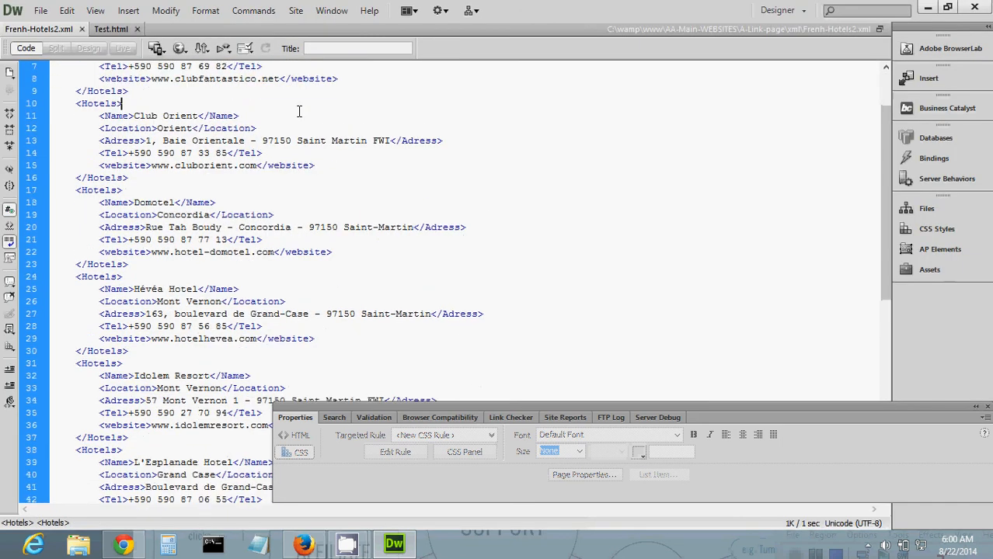
pyautogui.scroll(-3)
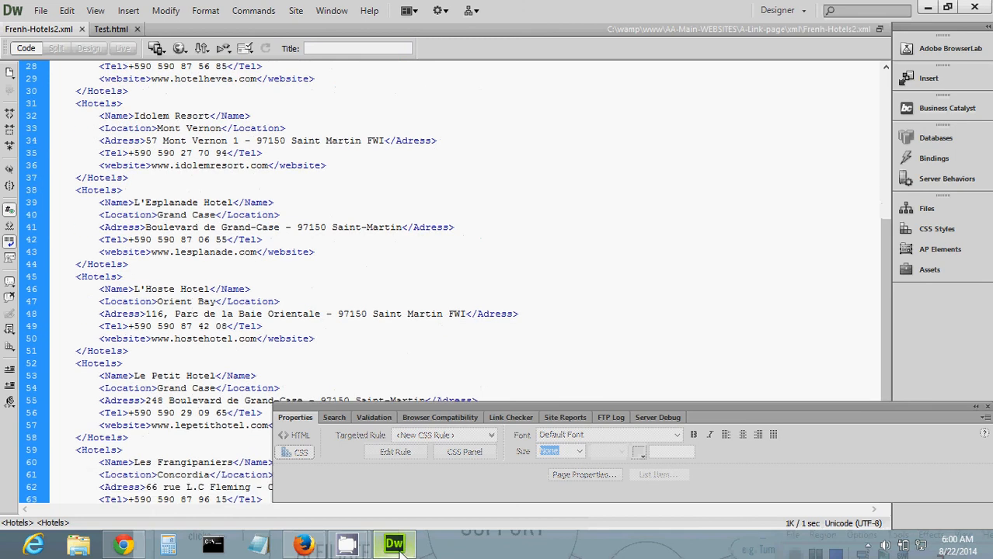
pyautogui.moveTo(303, 544)
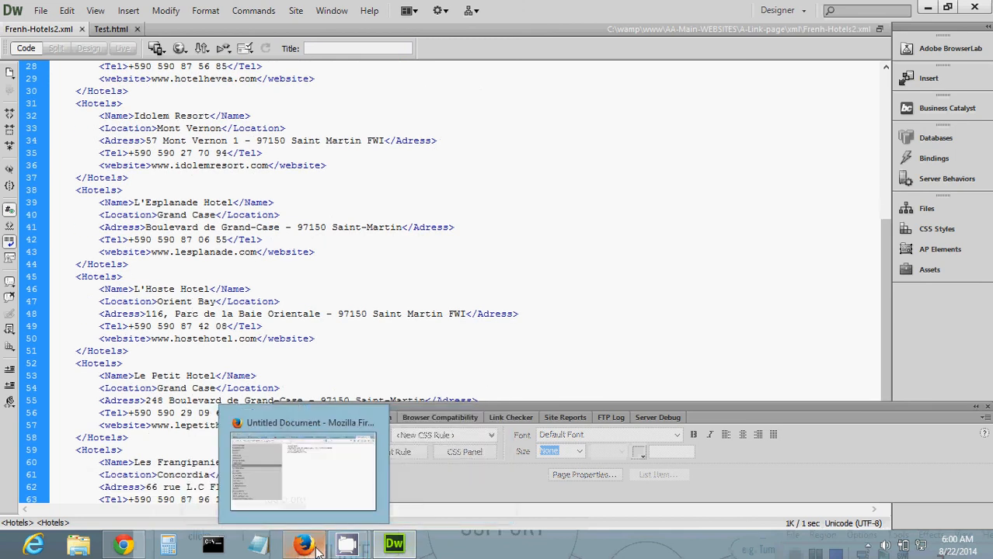